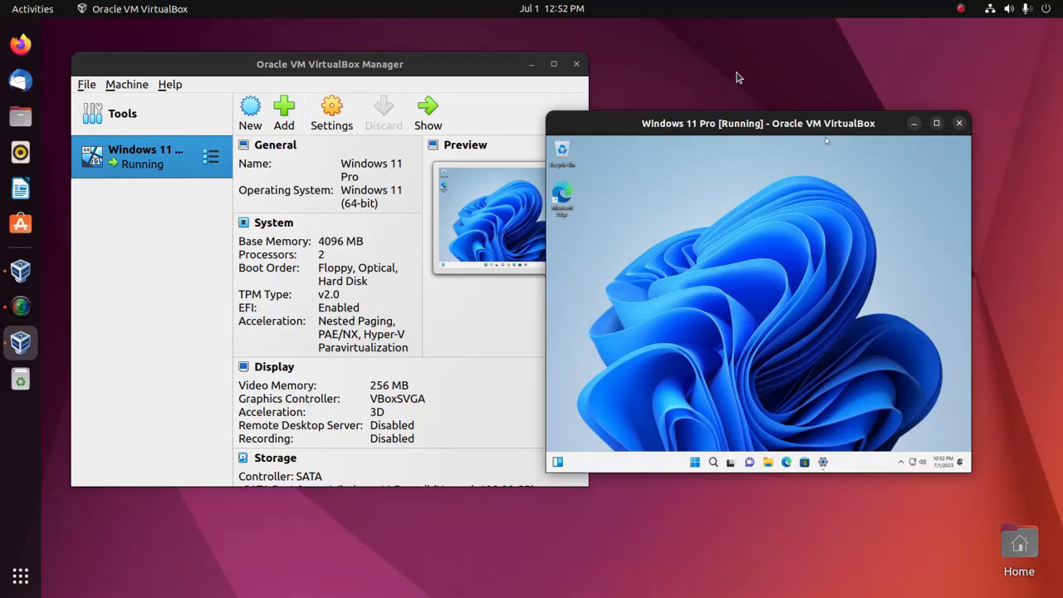
mouse_move(681, 57)
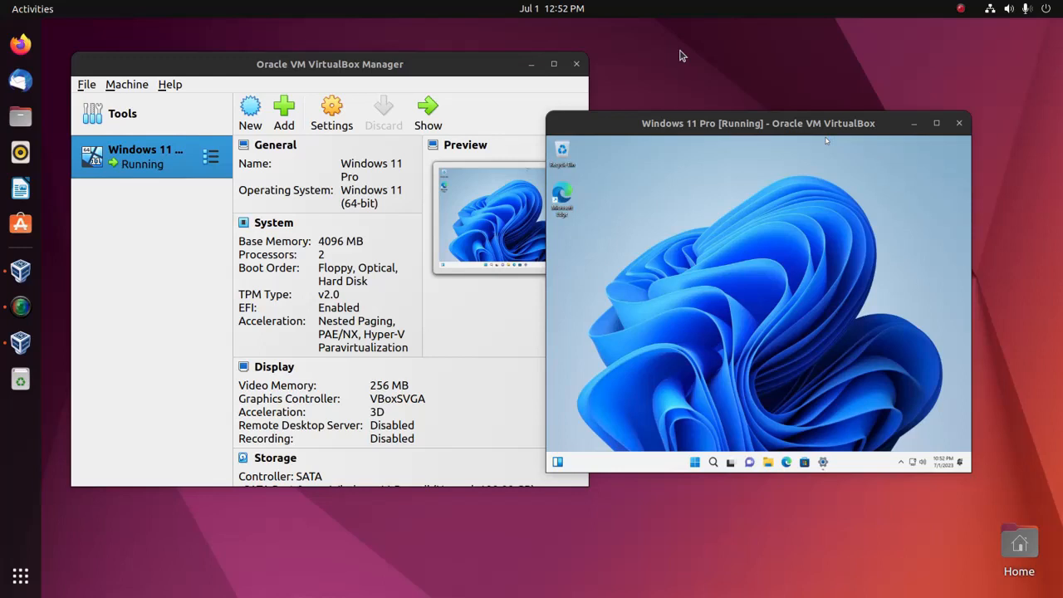
Bring up the Windows 11 Pro machine's settings on the Shared Folders page.
left_click(329, 113)
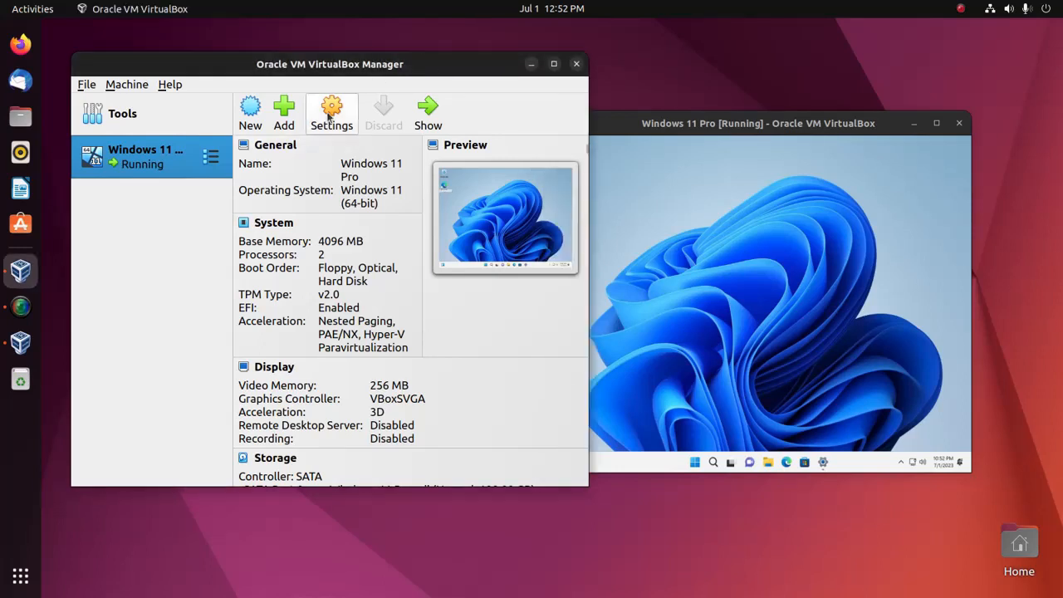
left_click(332, 113)
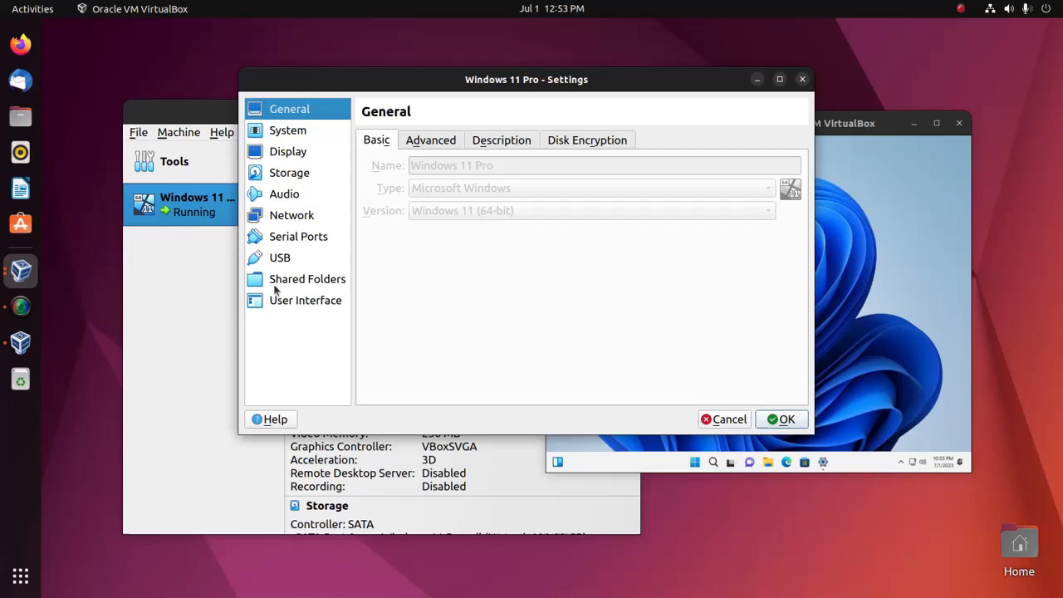
left_click(307, 279)
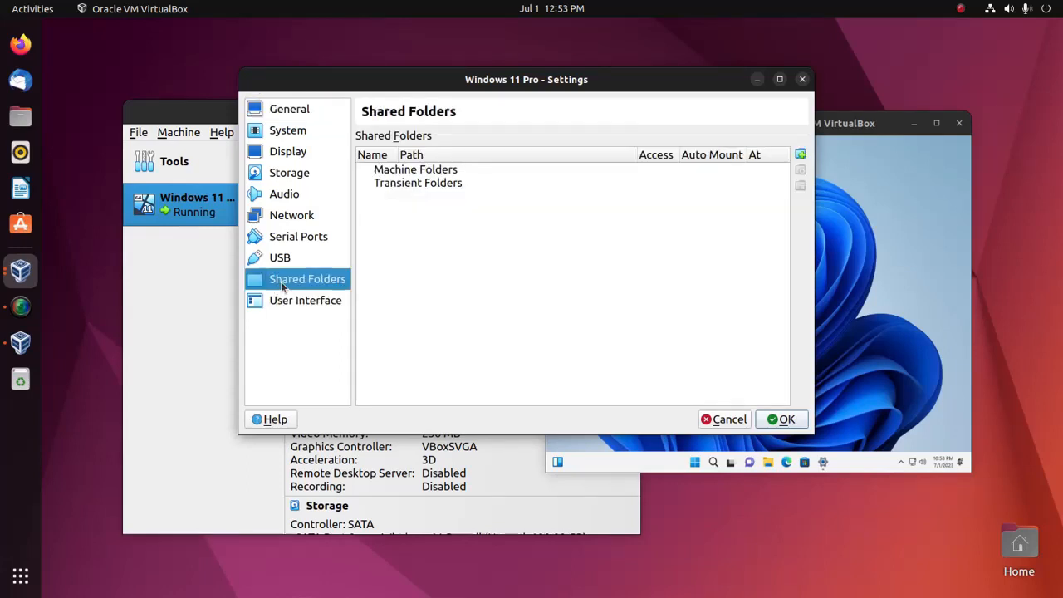
mouse_move(781, 223)
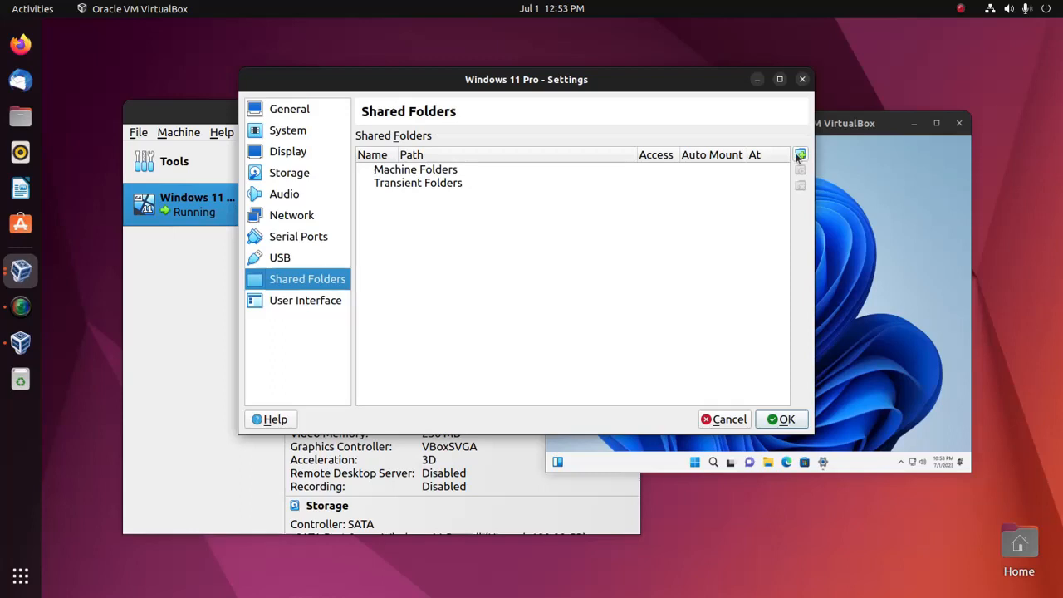
mouse_move(801, 155)
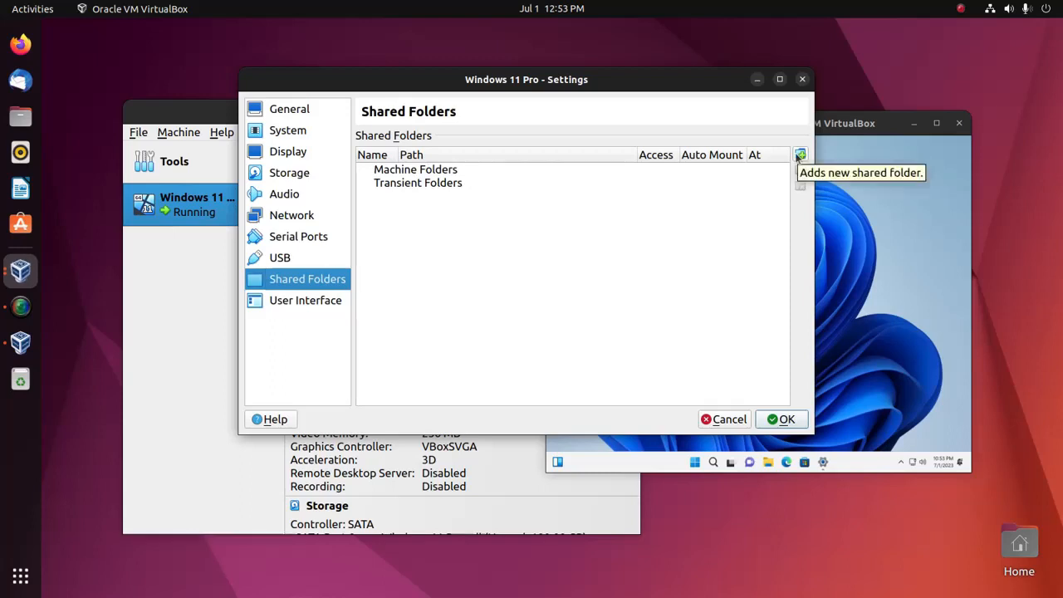
Begin a new shared folder and reach the Folder Path choices in Add Share.
left_click(801, 155)
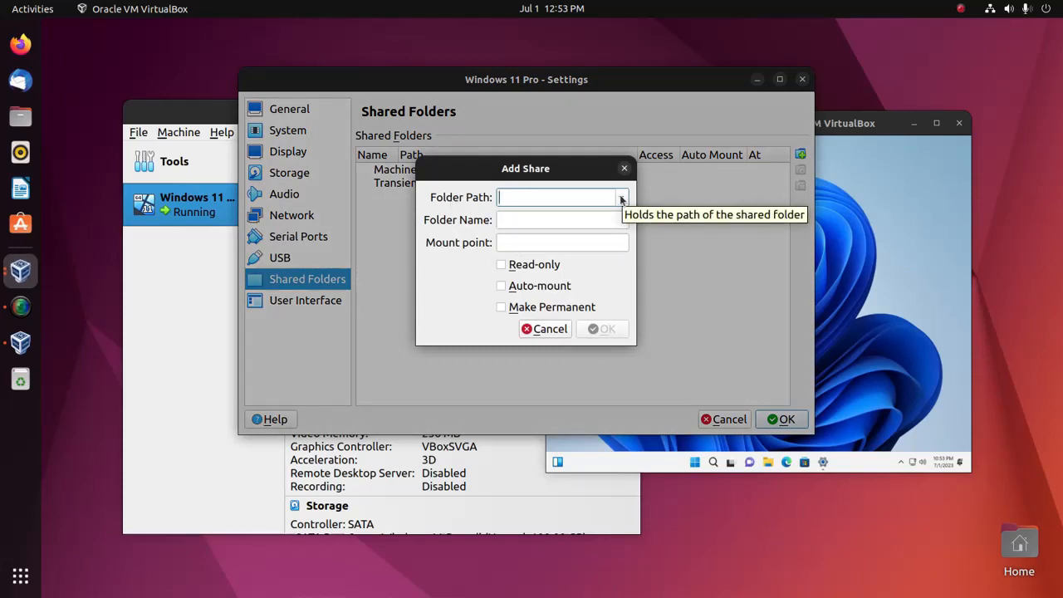
left_click(621, 196)
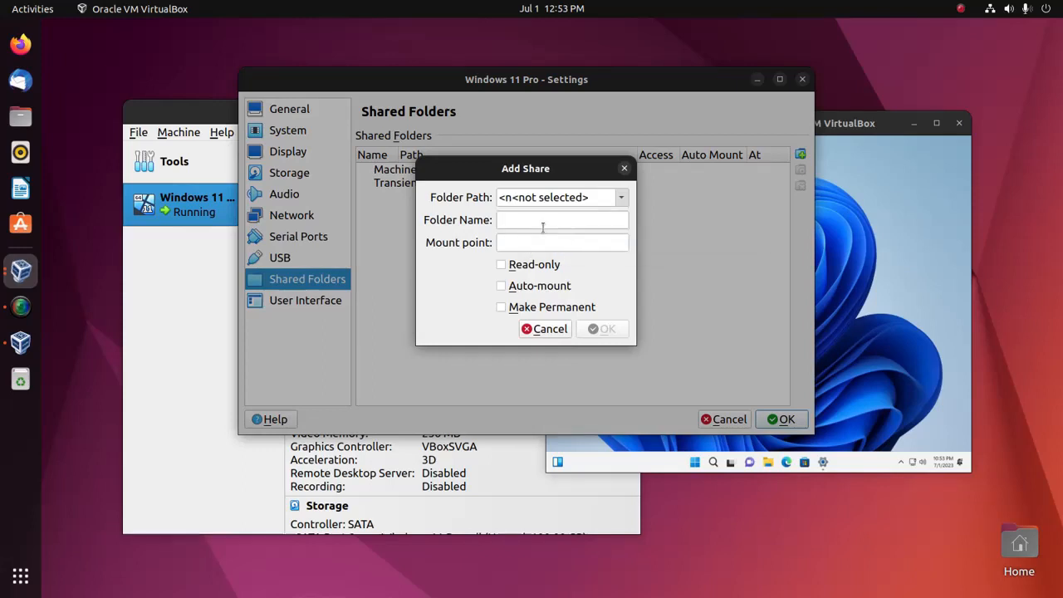
Browse the host for a folder to share and navigate into Desktop.
left_click(621, 196)
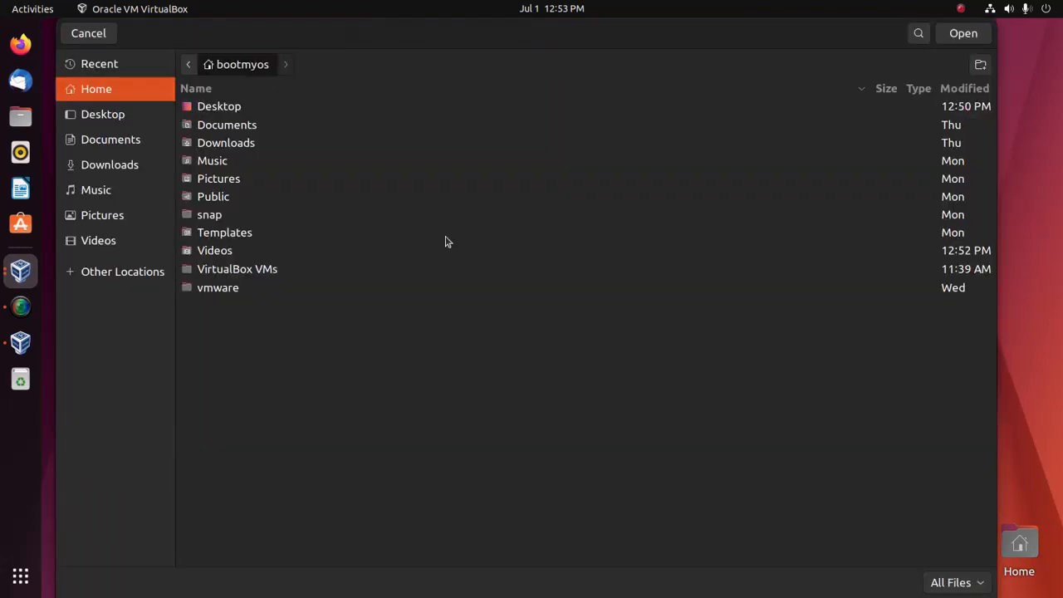
double_click(219, 106)
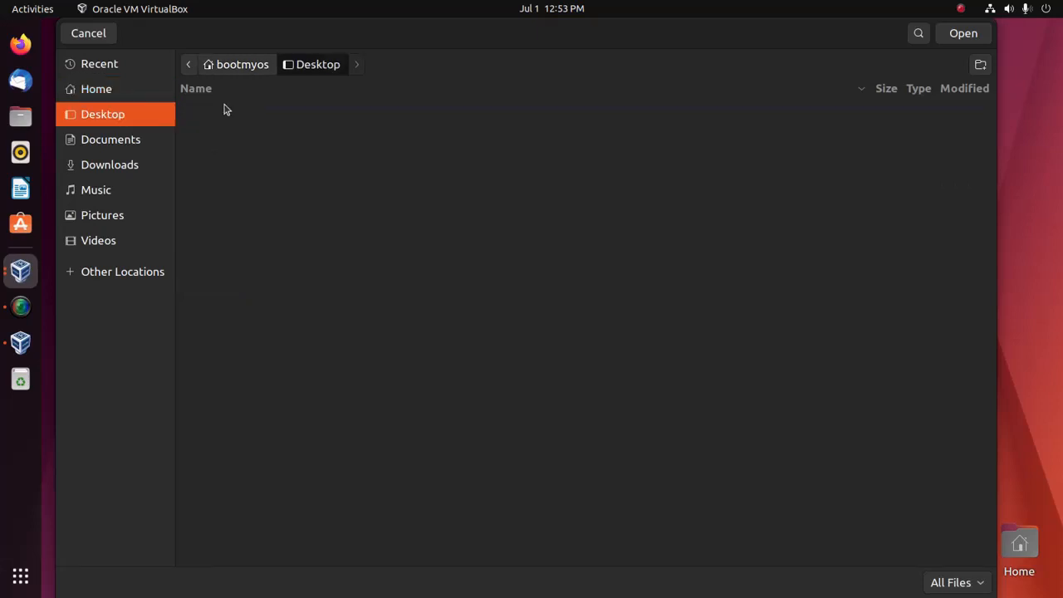
mouse_move(572, 225)
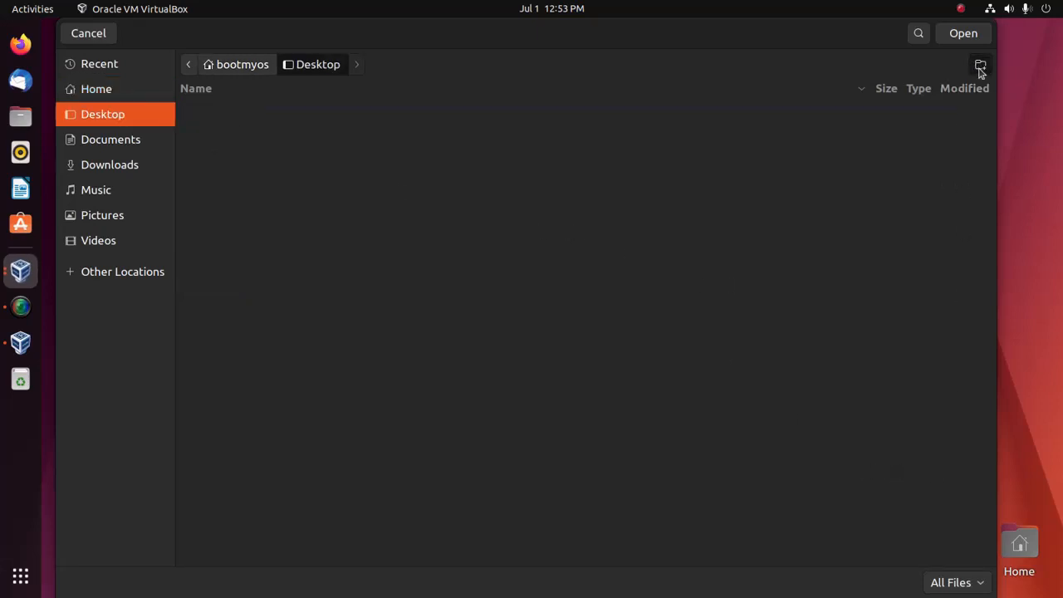
Create a new Desktop folder and name it 'MySharedFolder'.
left_click(980, 65)
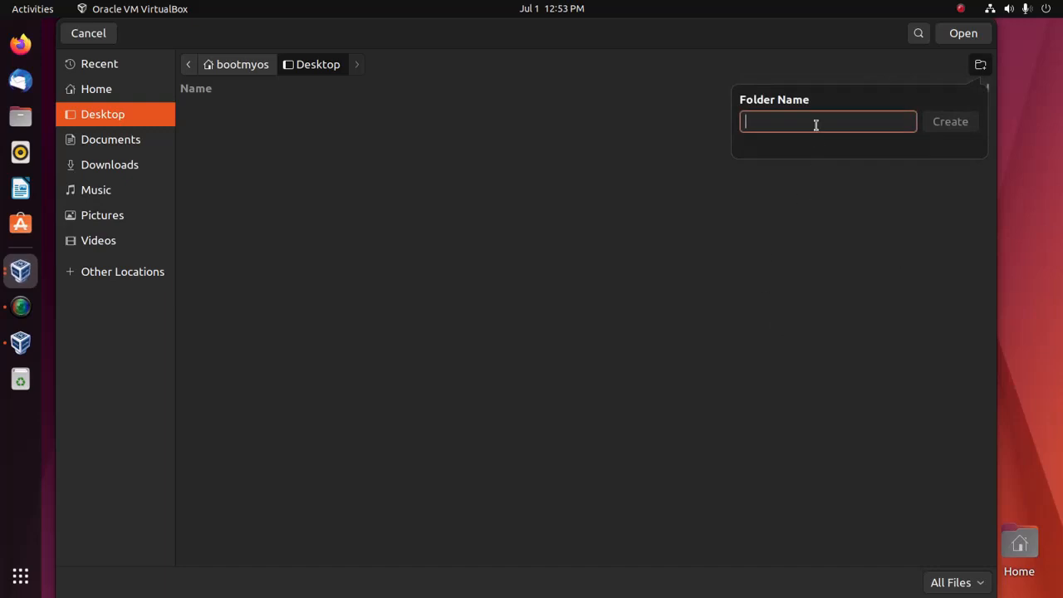
type("My")
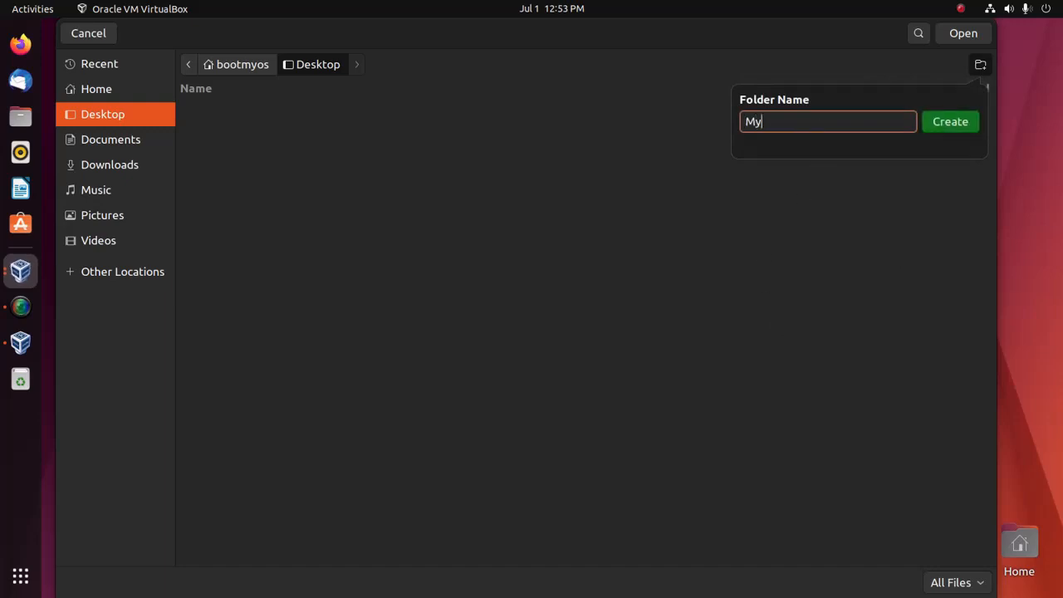
type("Sha")
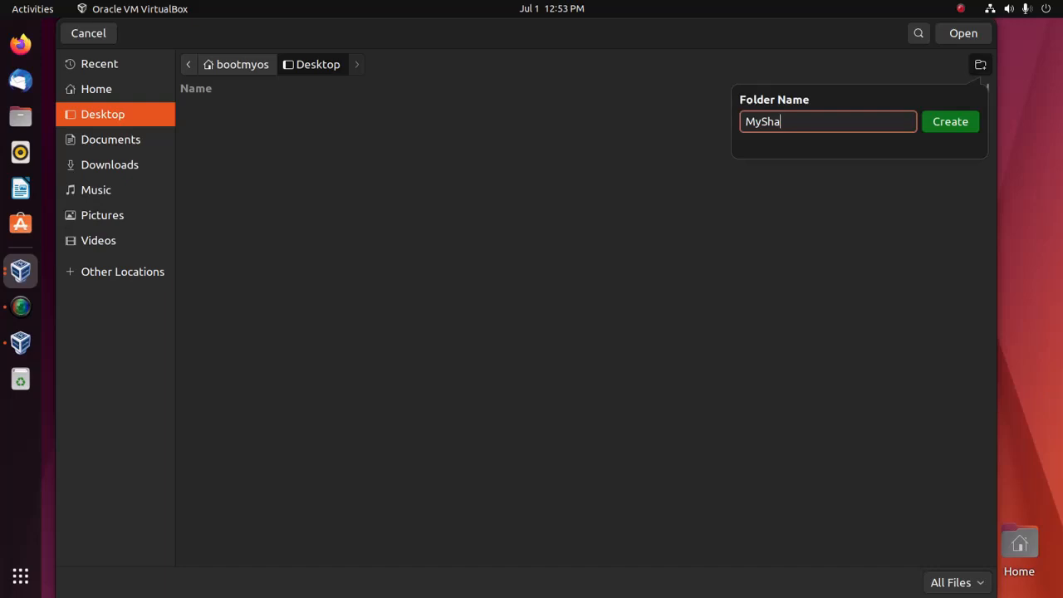
type("redFol")
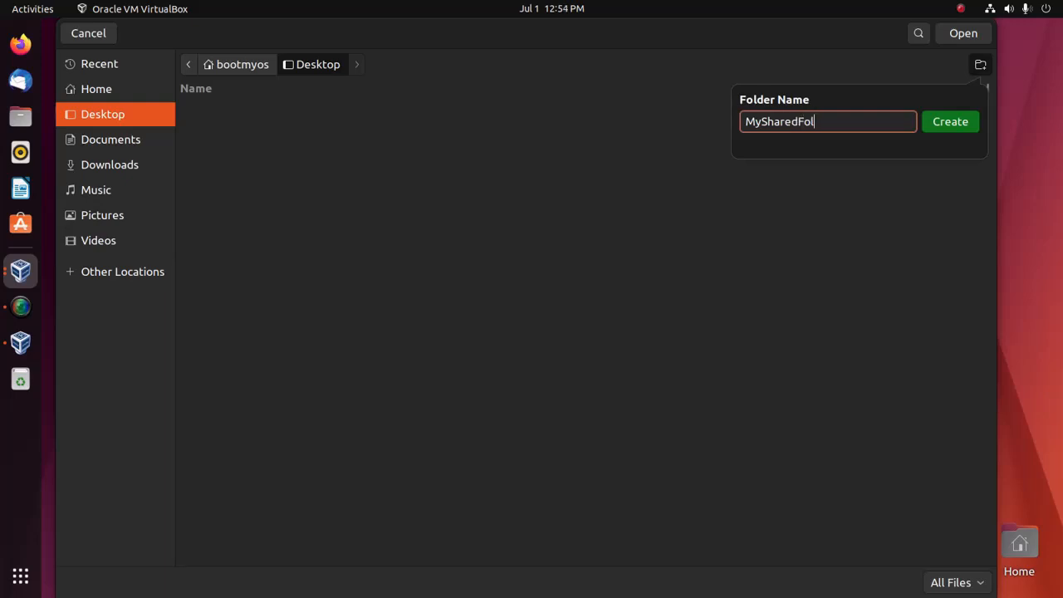
type("der")
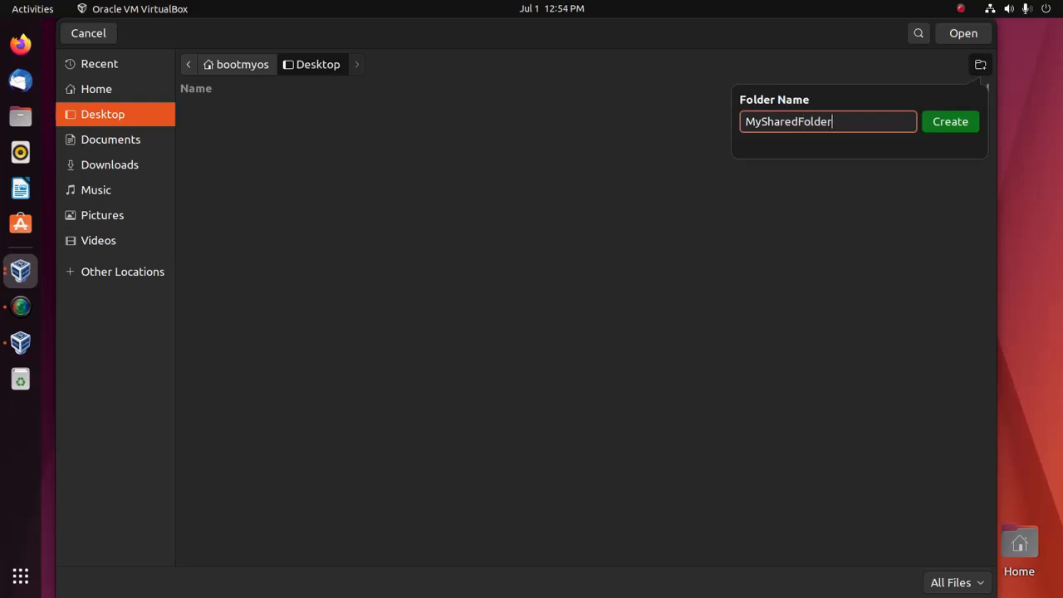
Share Desktop/MySharedFolder with auto-mount, confirm Add Share and apply the settings.
left_click(950, 121)
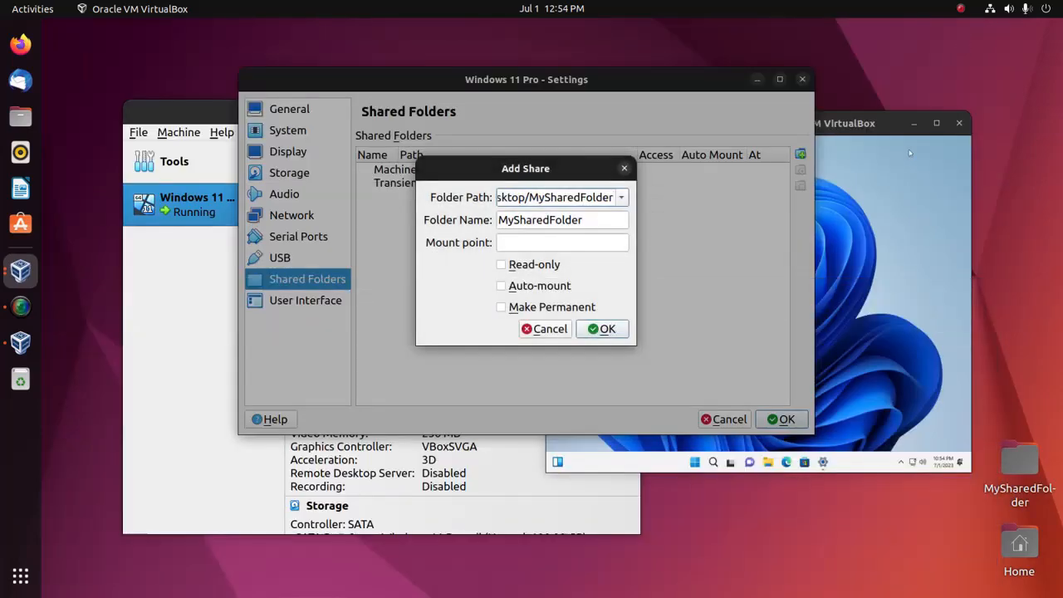
mouse_move(472, 279)
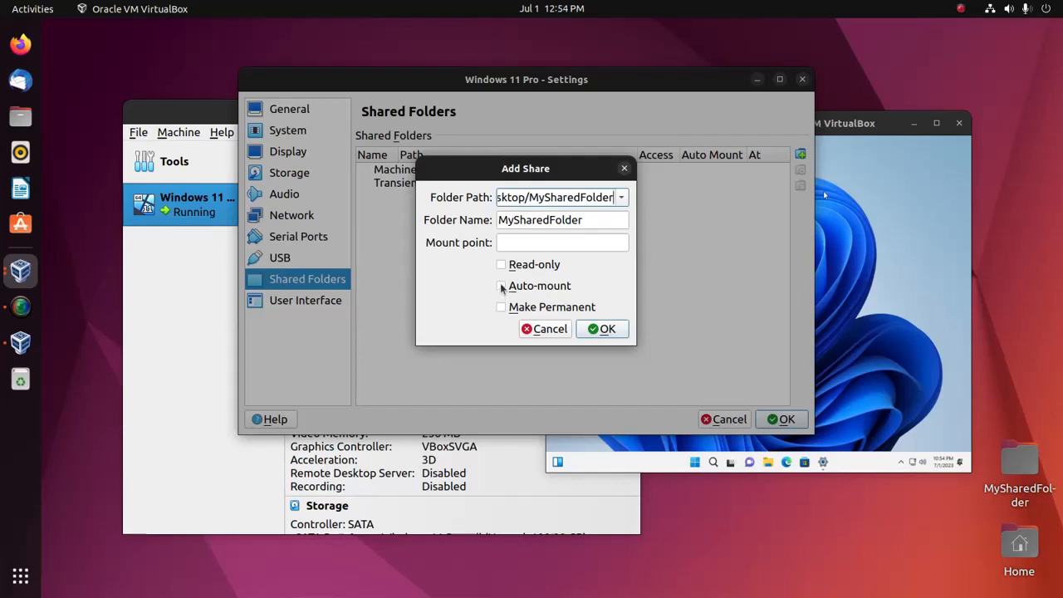
left_click(502, 286)
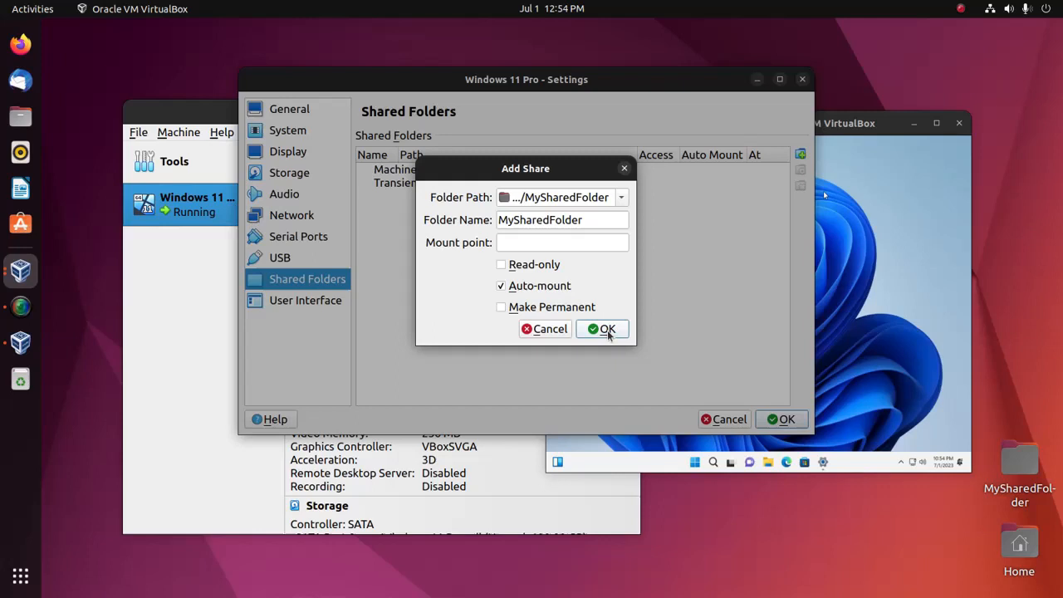
mouse_move(608, 329)
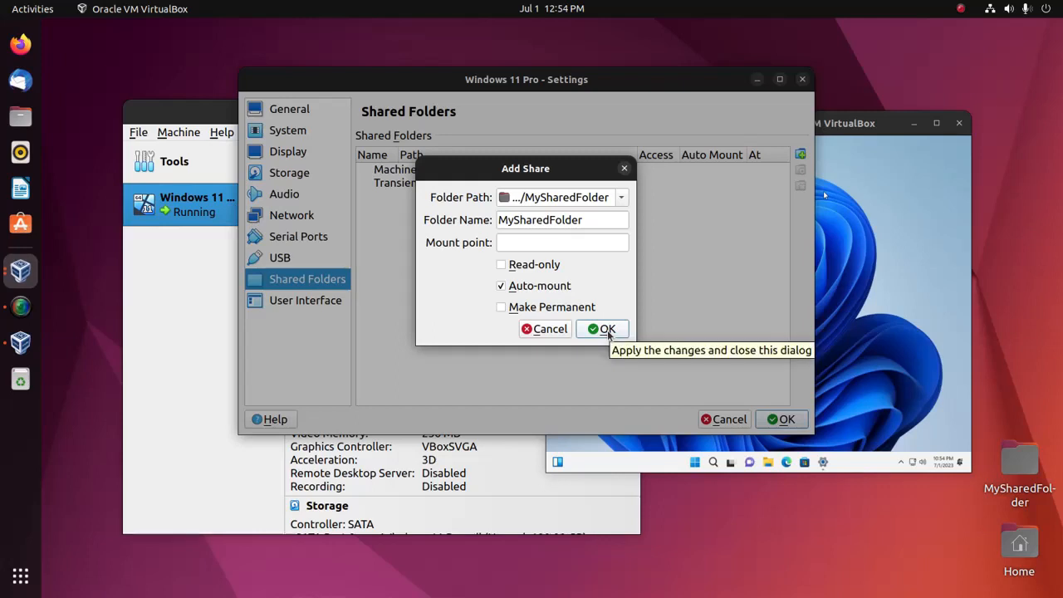
left_click(601, 329)
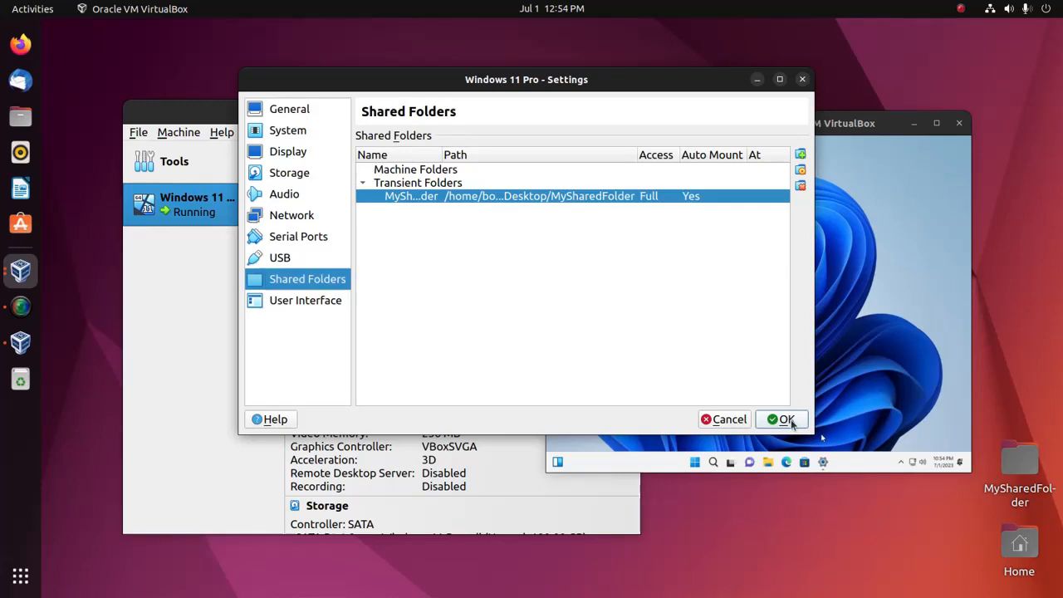
left_click(781, 419)
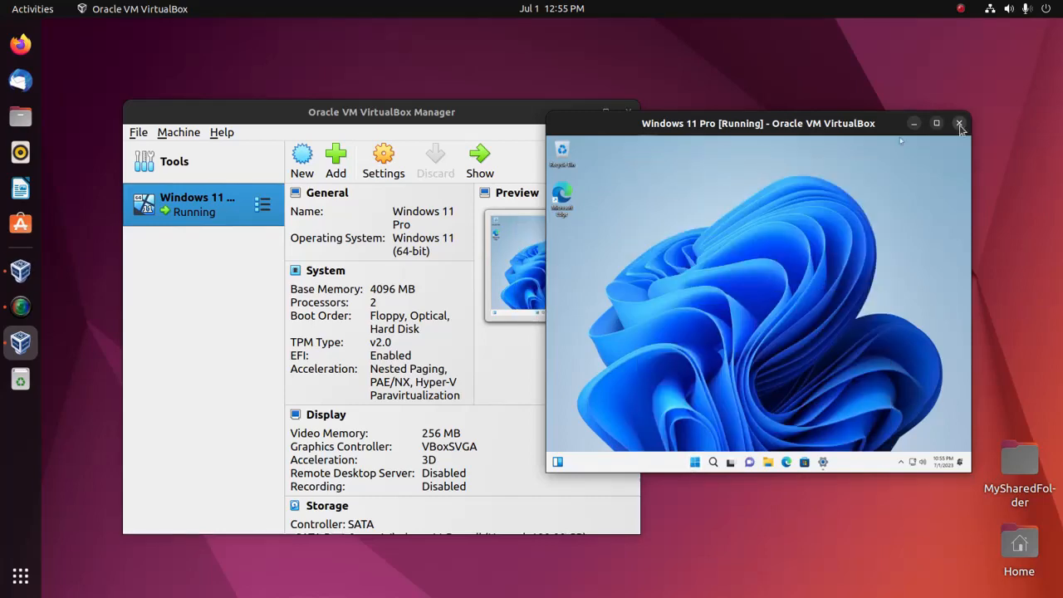
Power off the Windows 11 Pro VM and start it again from the Manager.
left_click(960, 123)
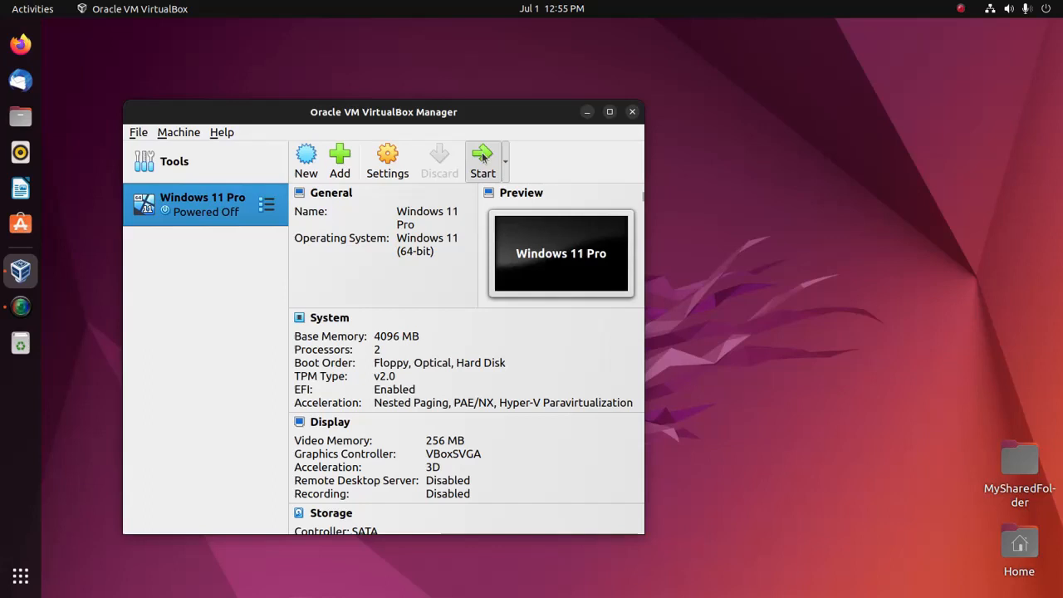
left_click(482, 162)
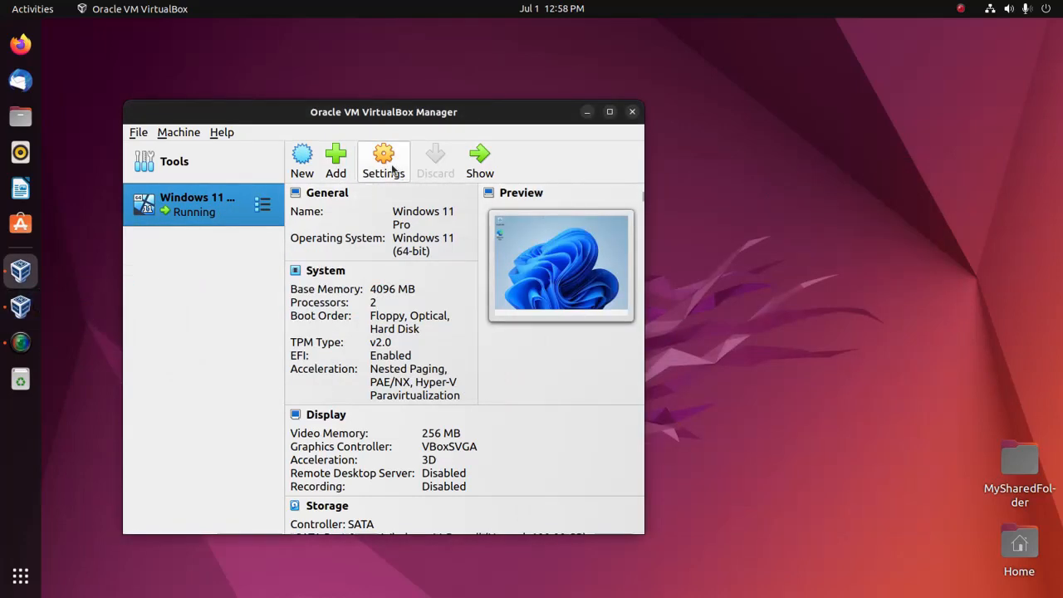
Set User Interface visual state to Normal (window) with mini toolbar shown at top, and apply.
left_click(382, 157)
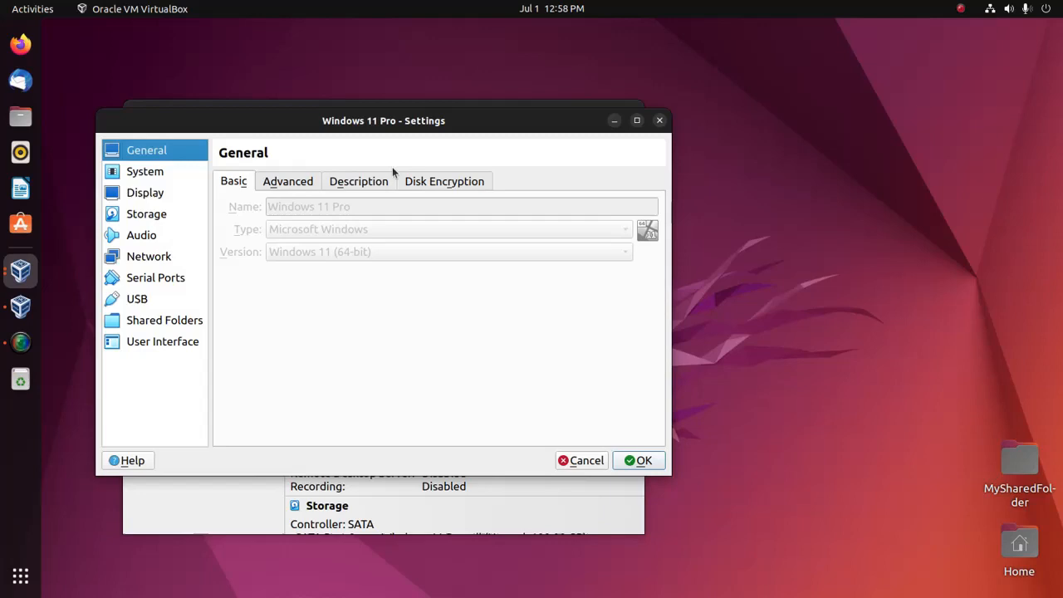
mouse_move(141, 343)
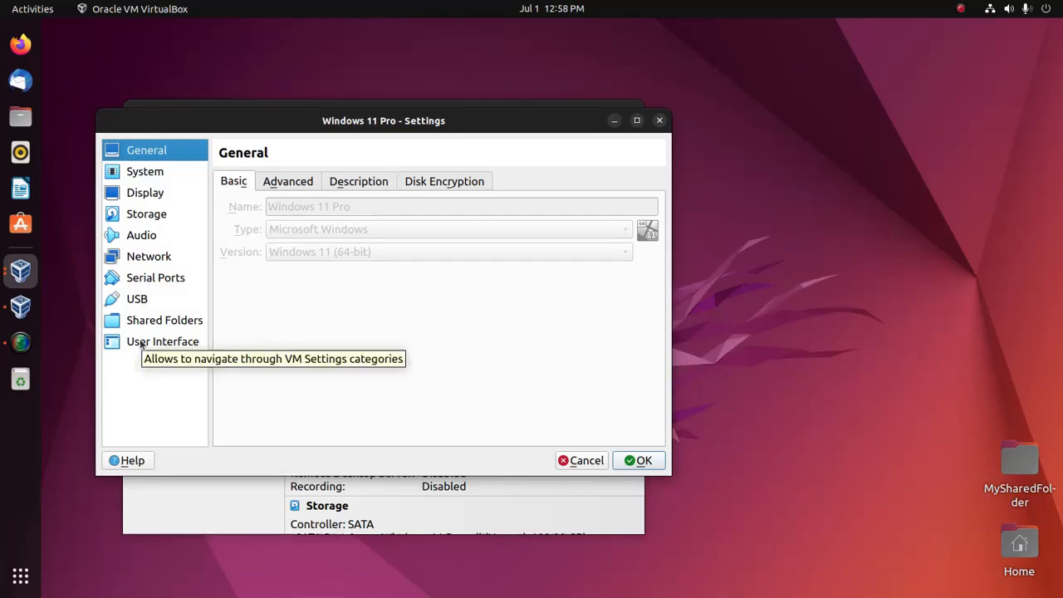
left_click(163, 342)
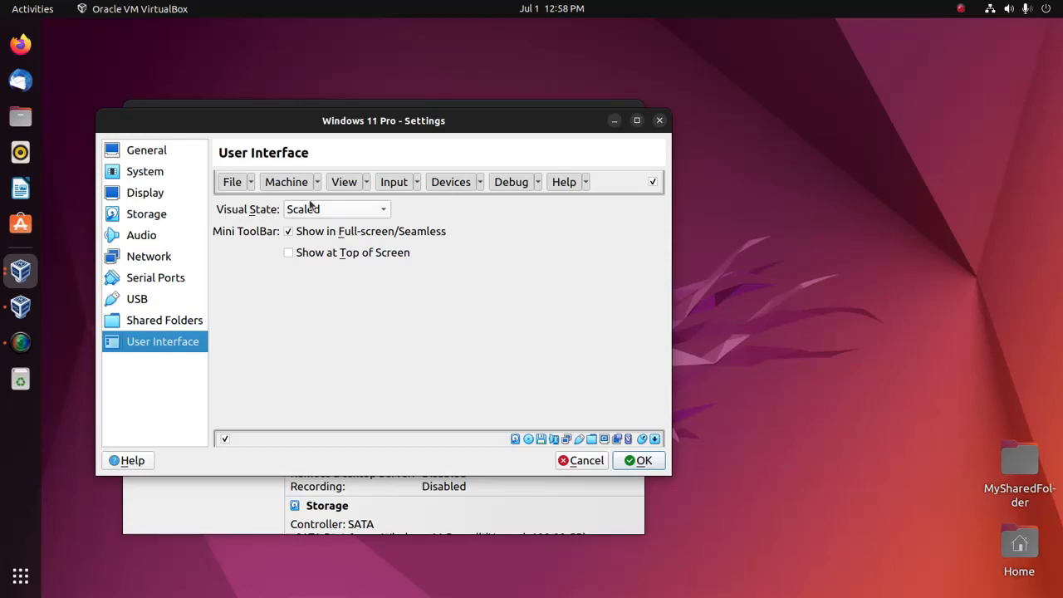
left_click(335, 209)
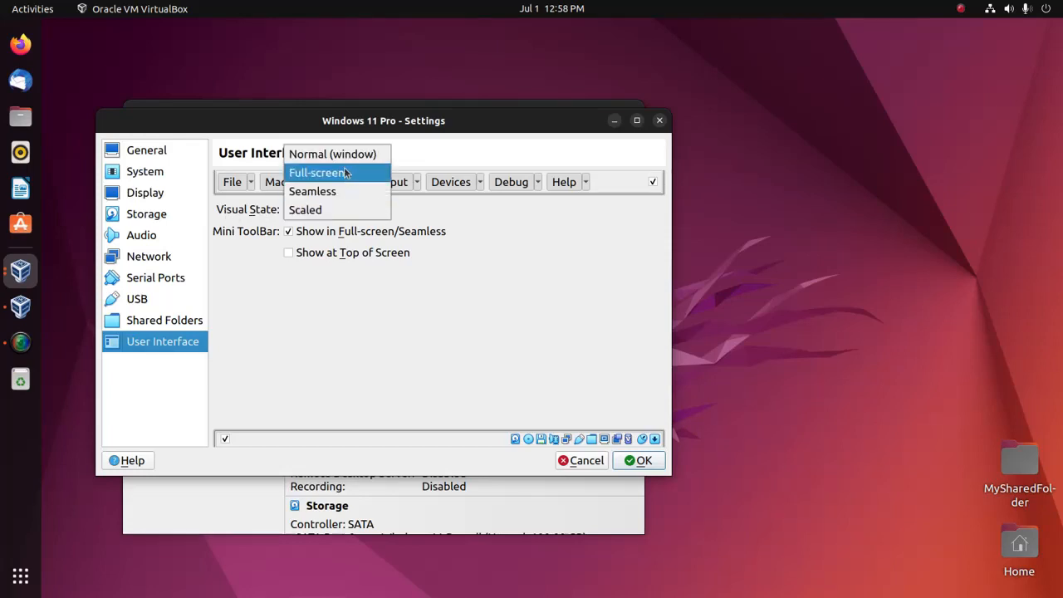
left_click(332, 153)
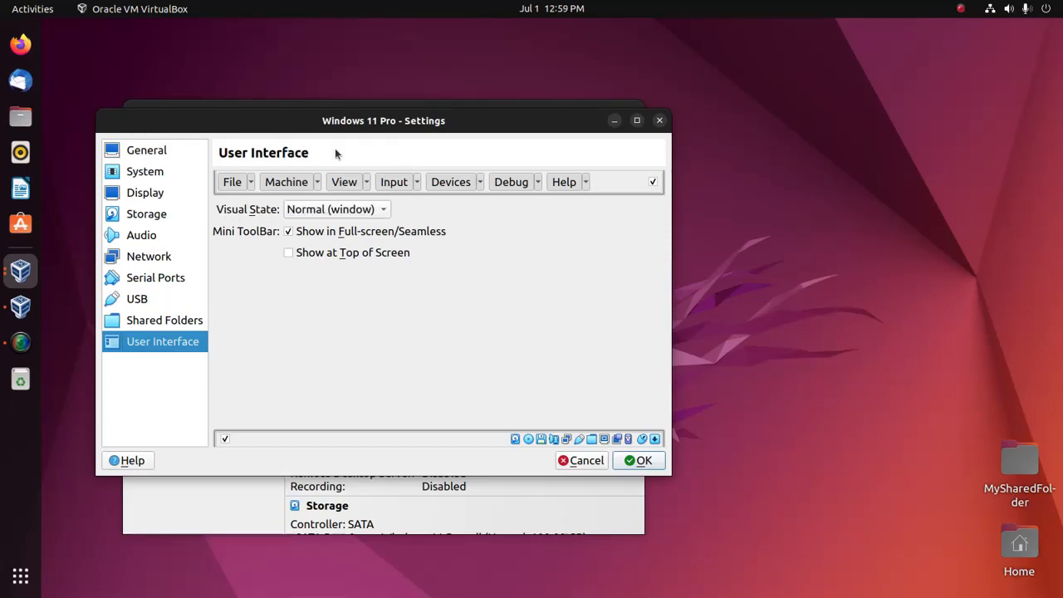
left_click(289, 252)
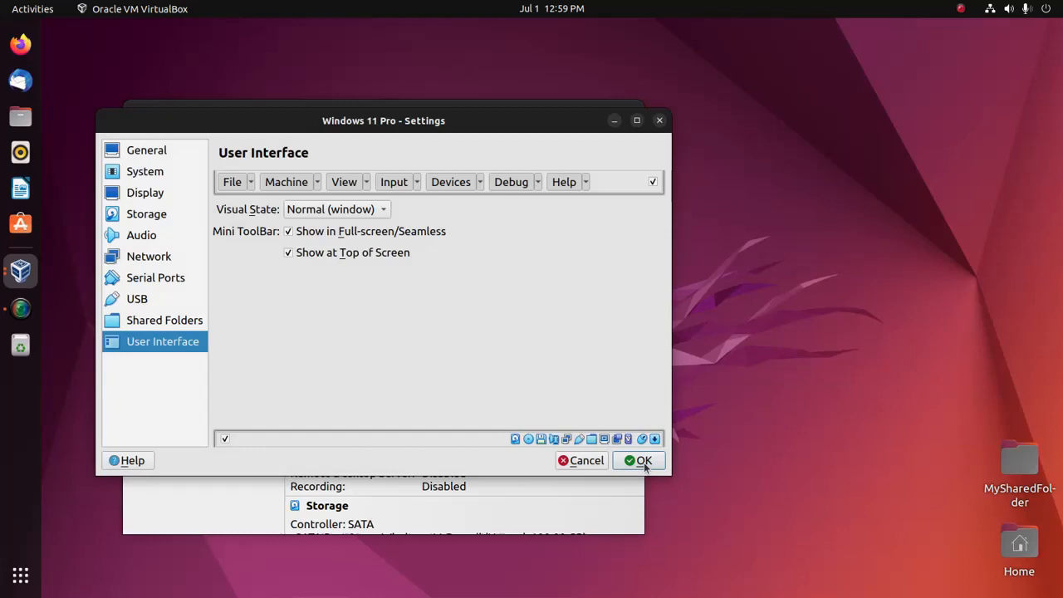
left_click(644, 460)
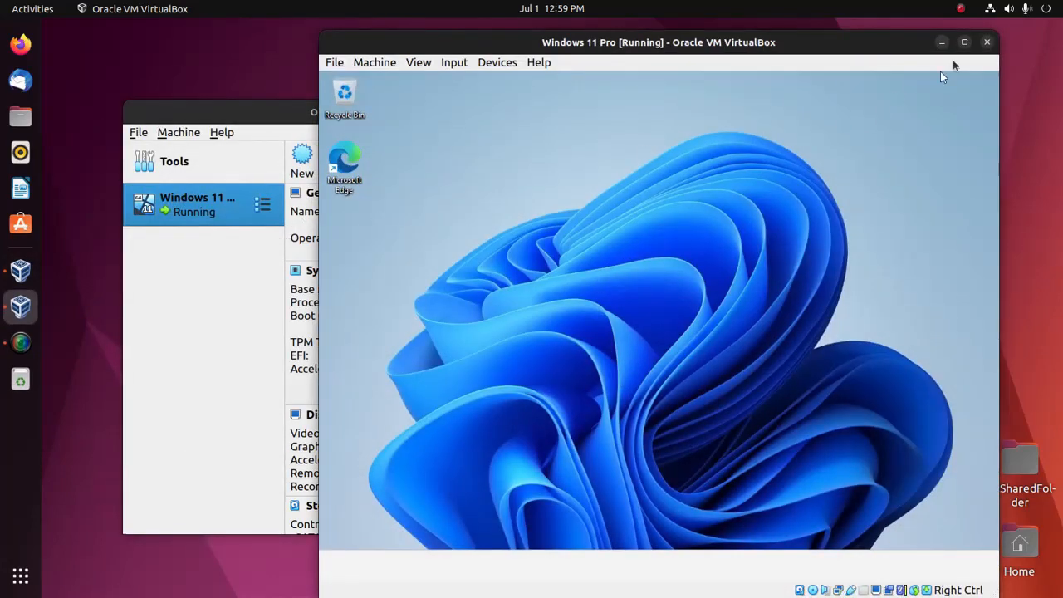
Resize the VM window, then bring up File Explorer on This PC inside the Windows guest.
left_click(964, 41)
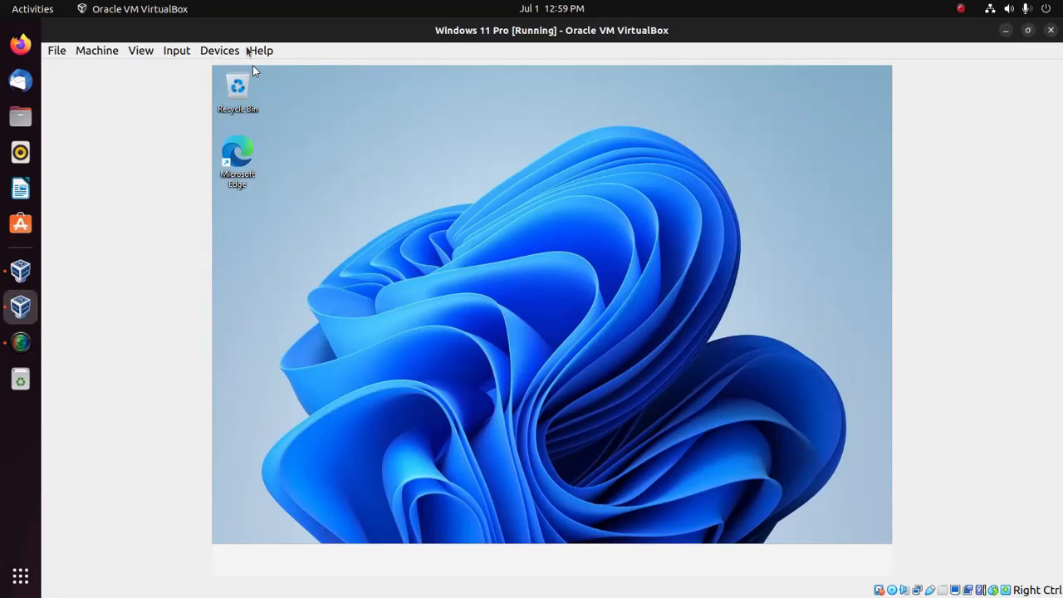
left_click(220, 50)
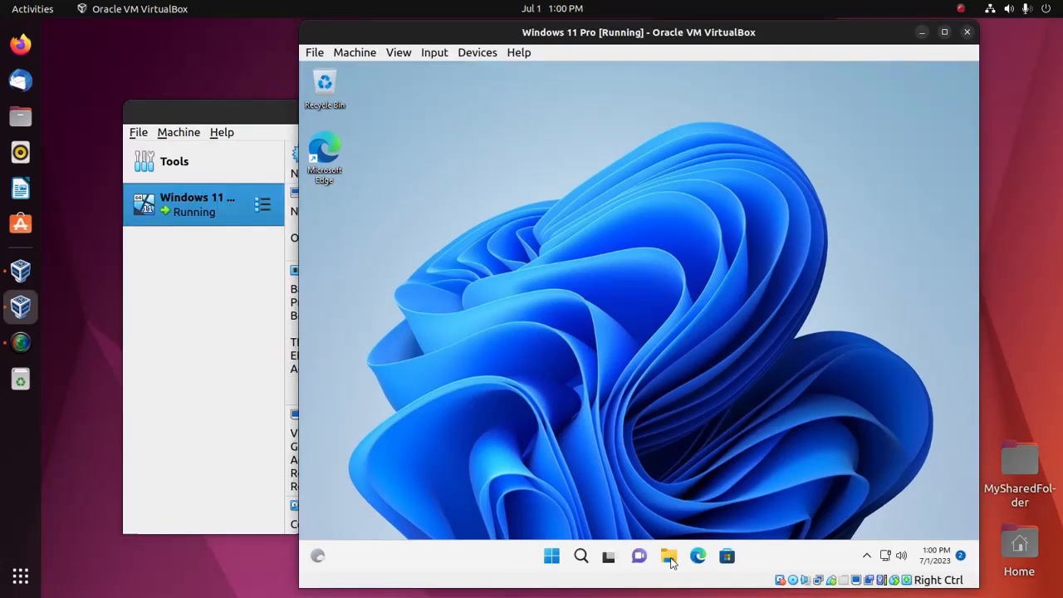
left_click(667, 555)
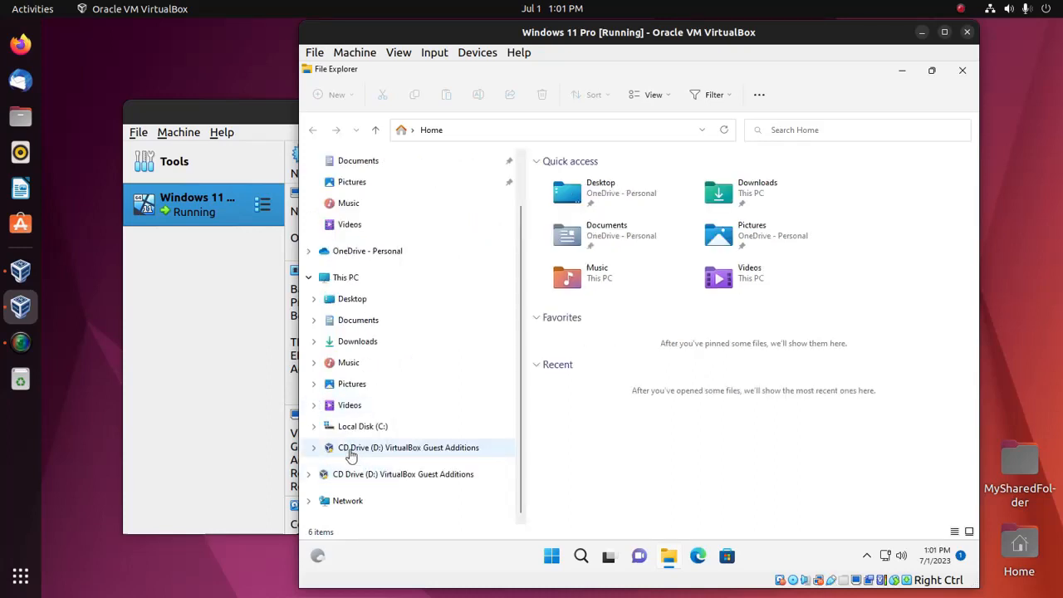
mouse_move(360, 454)
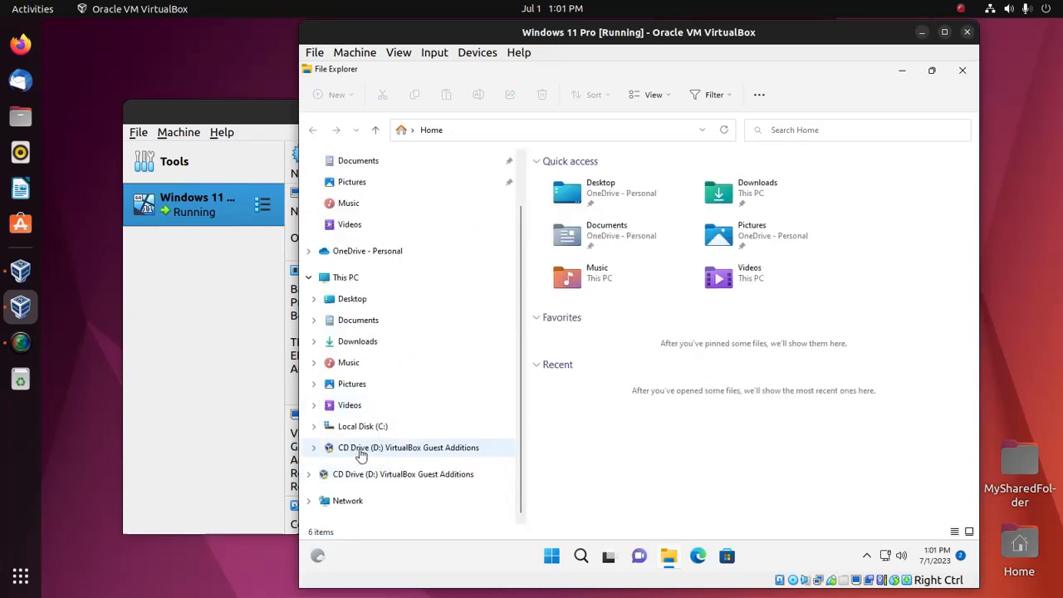
mouse_move(391, 457)
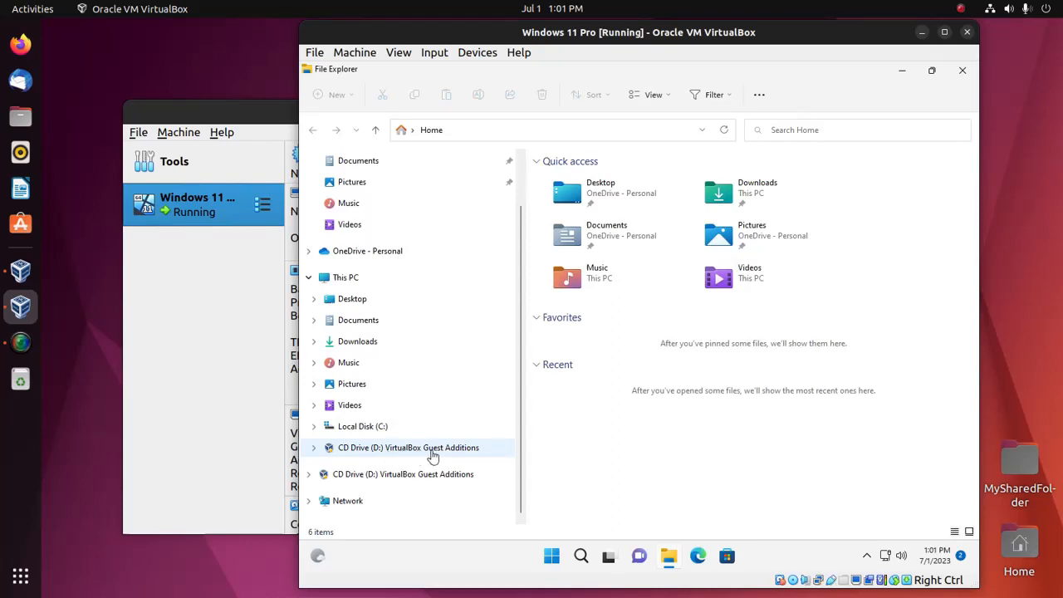
mouse_move(475, 452)
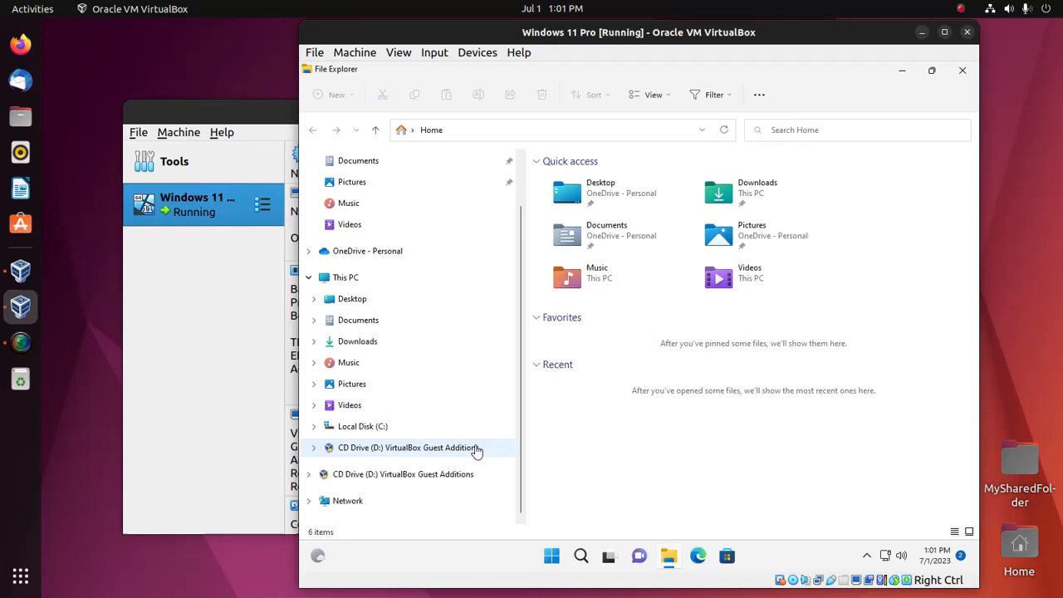
left_click(346, 276)
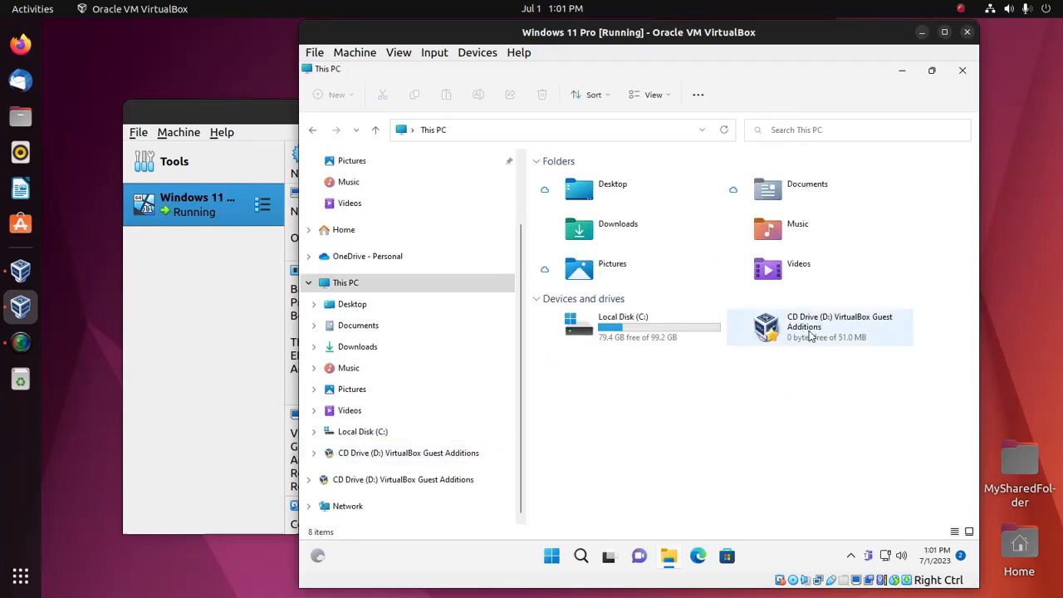
mouse_move(843, 333)
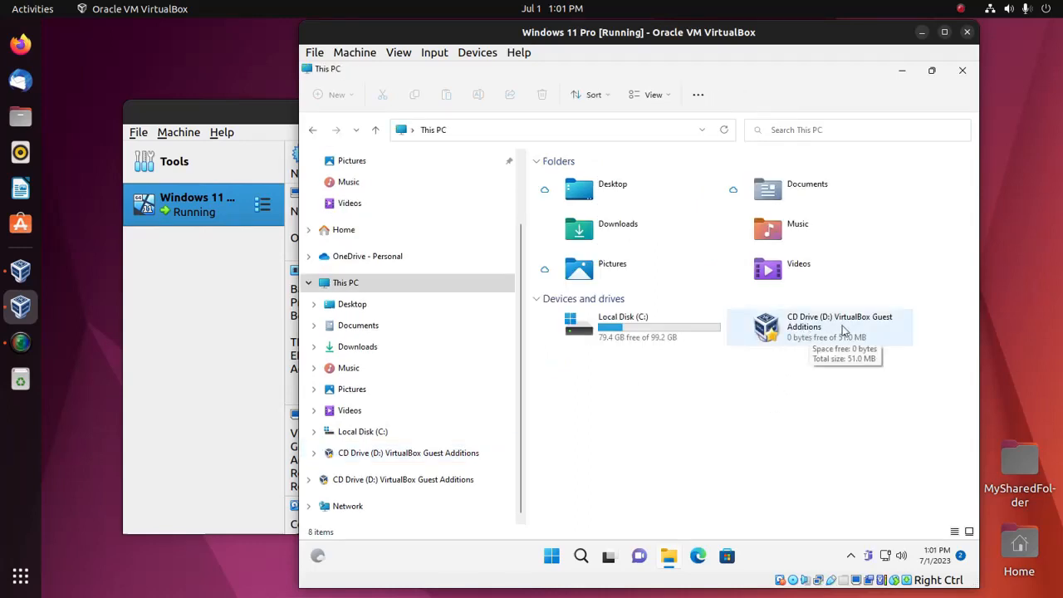
Enter the Guest Additions CD drive (D:) and select the VBoxWindowsAdditions installer.
double_click(838, 326)
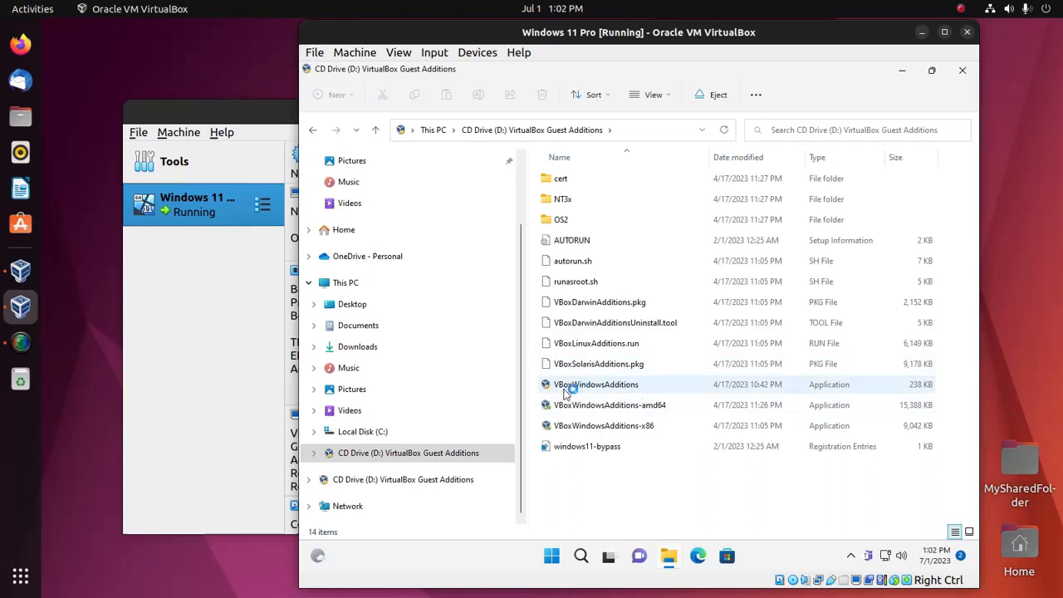
mouse_move(618, 389)
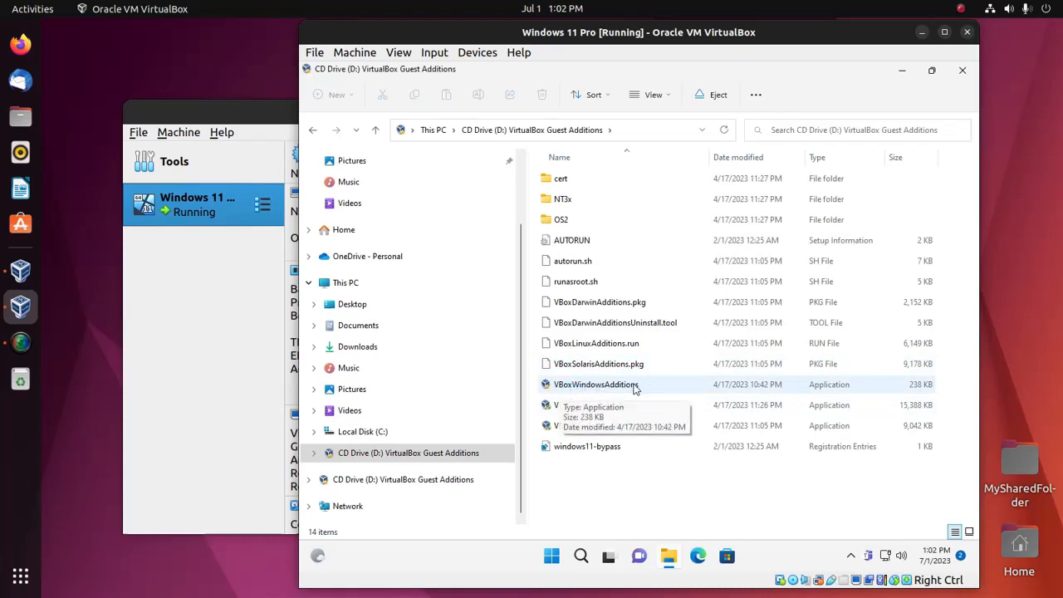
left_click(595, 384)
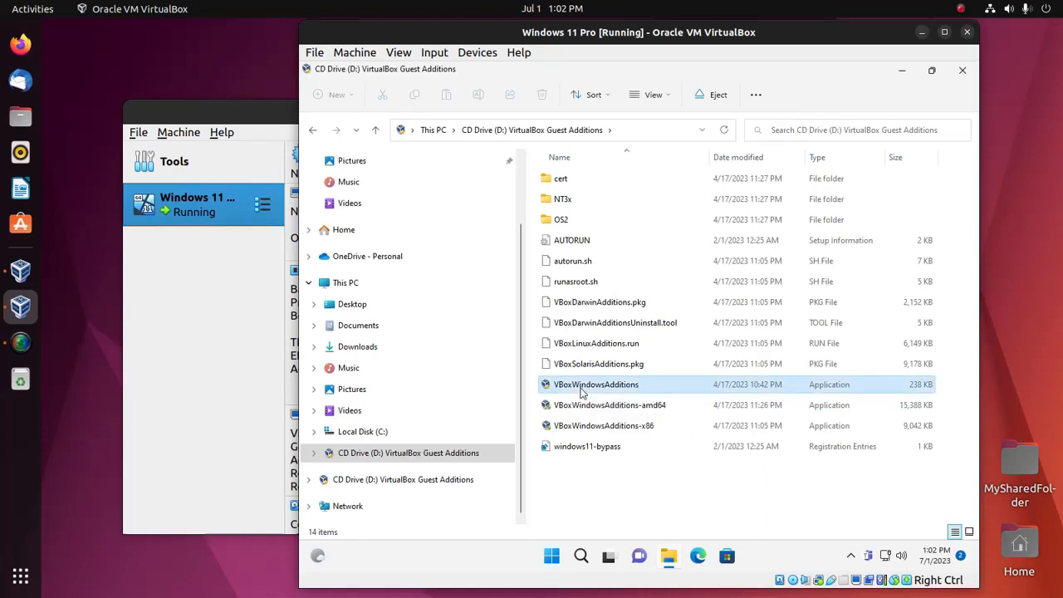
left_click(594, 384)
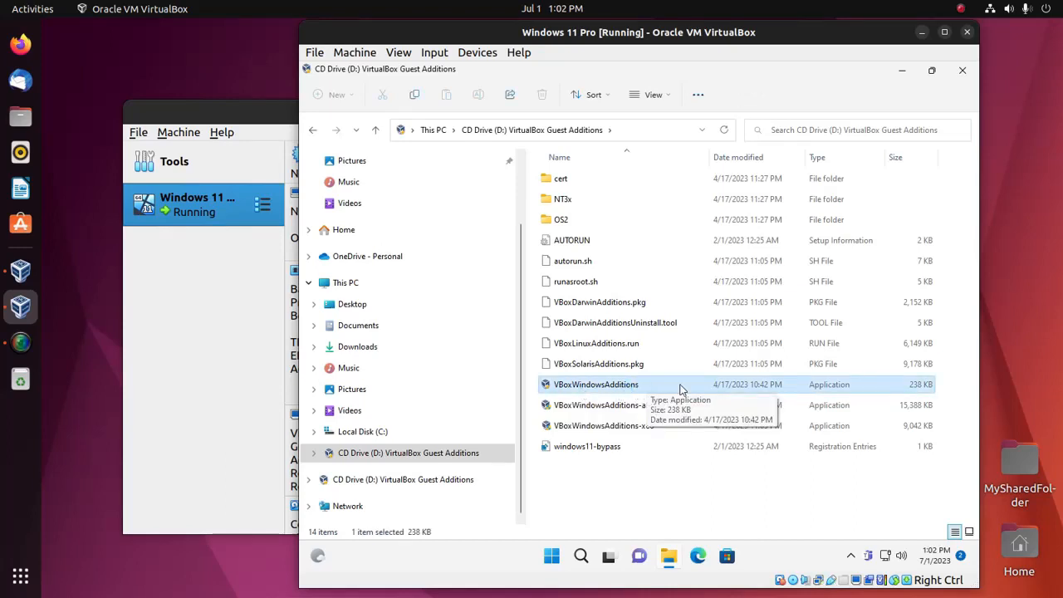
mouse_move(668, 389)
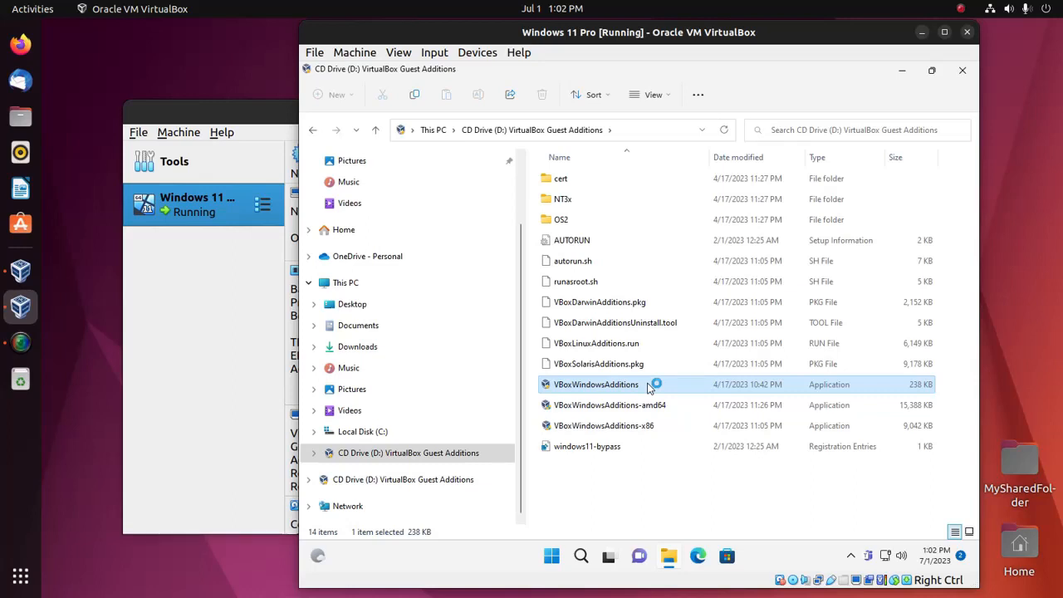
Launch VBoxWindowsAdditions, allowing it through User Account Control to reach the setup welcome.
double_click(594, 383)
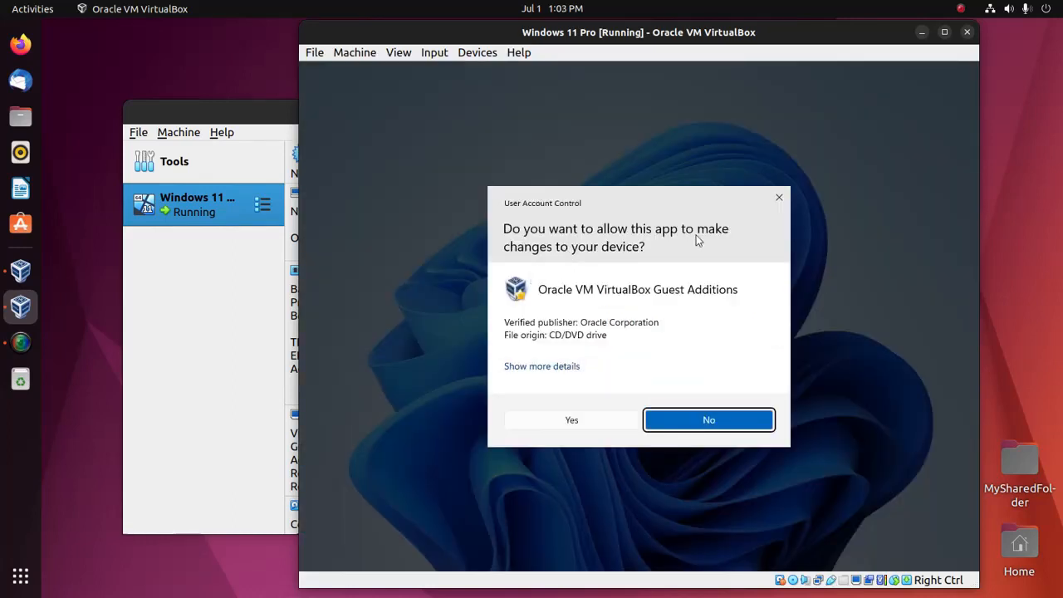
mouse_move(665, 312)
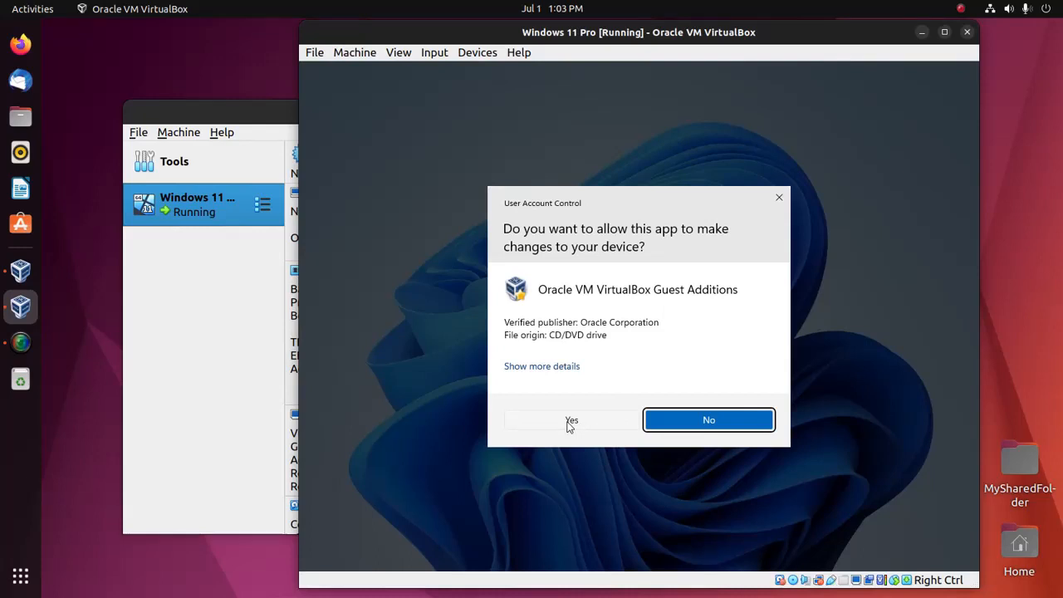
left_click(571, 418)
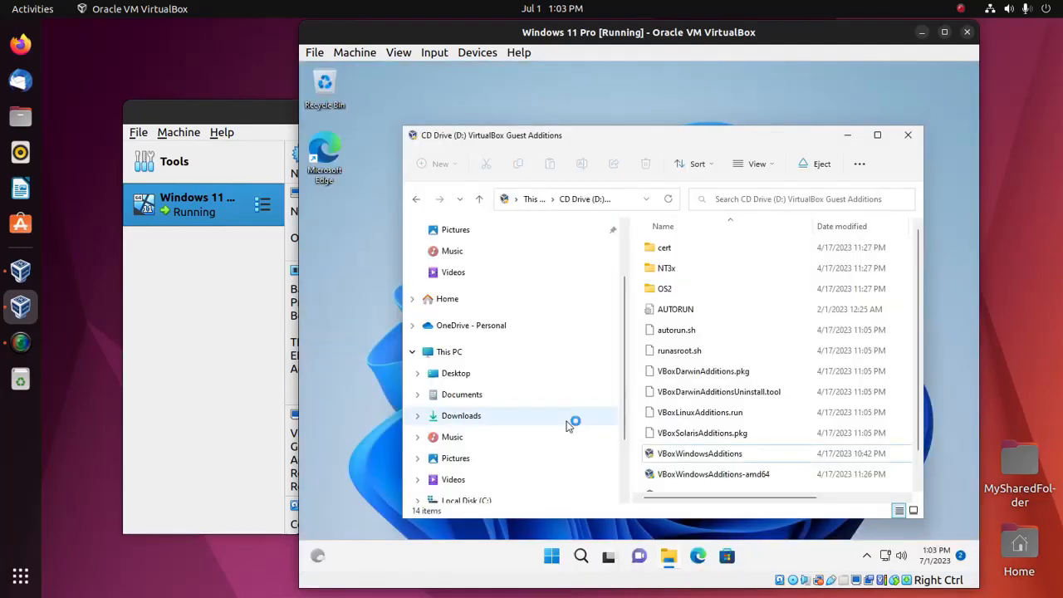
double_click(701, 452)
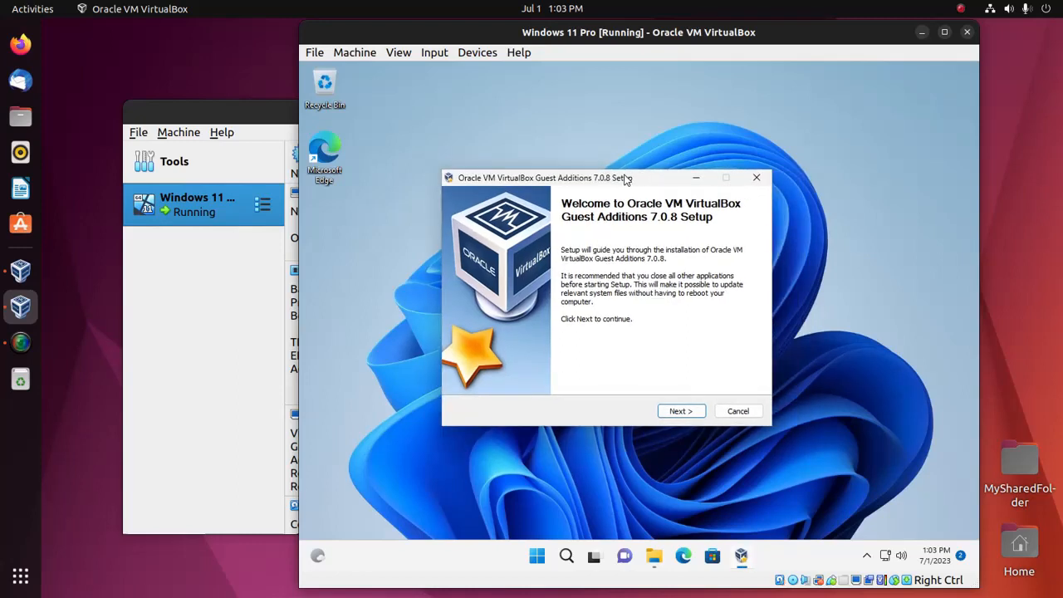
mouse_move(585, 246)
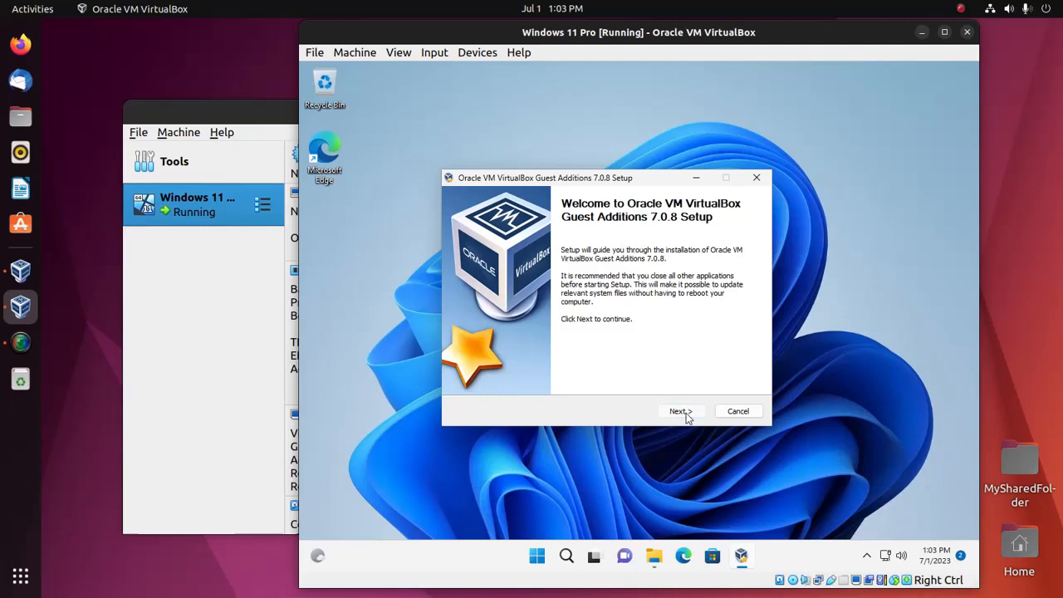
Install Guest Additions 7.0.8 with default components and finish with 'Reboot now'.
left_click(681, 410)
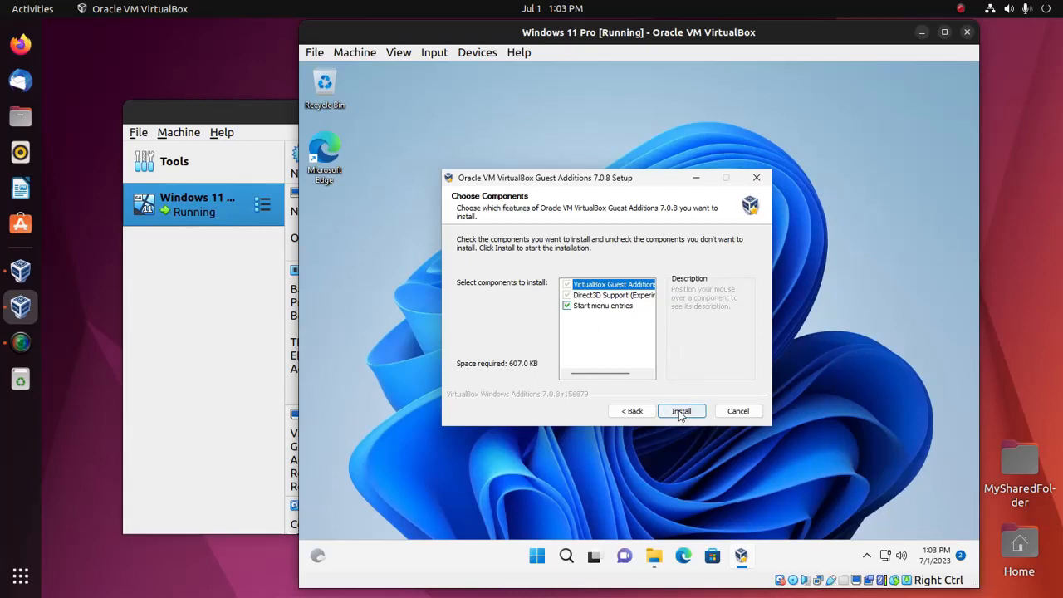
left_click(681, 412)
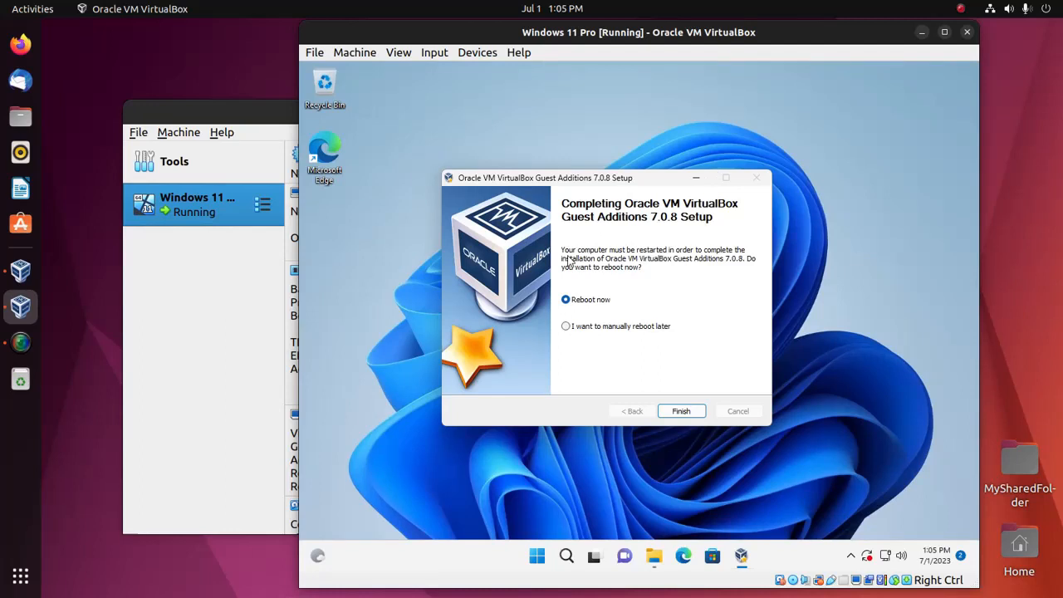
mouse_move(678, 259)
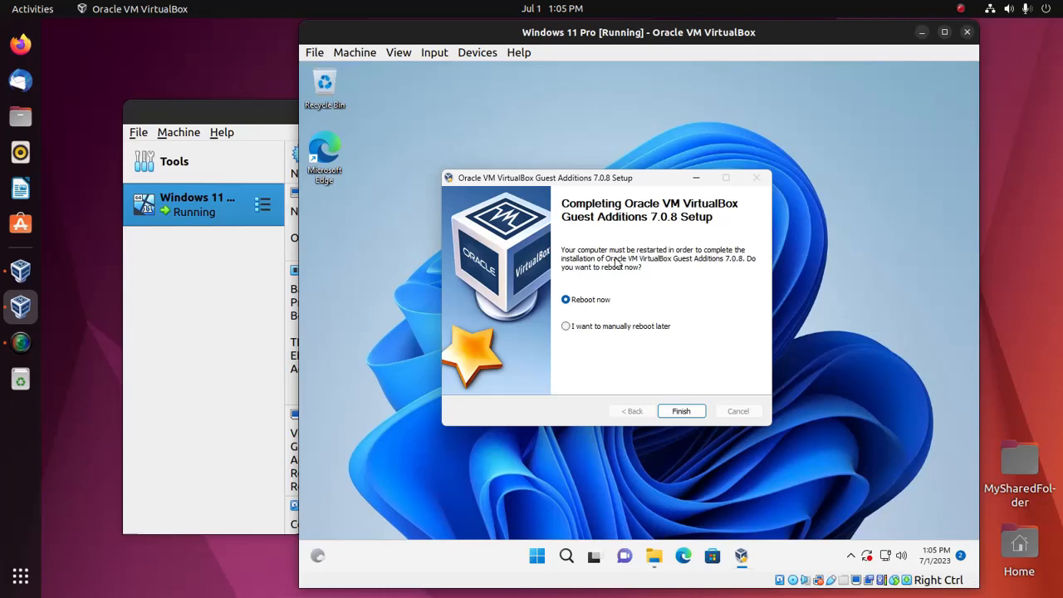
mouse_move(679, 266)
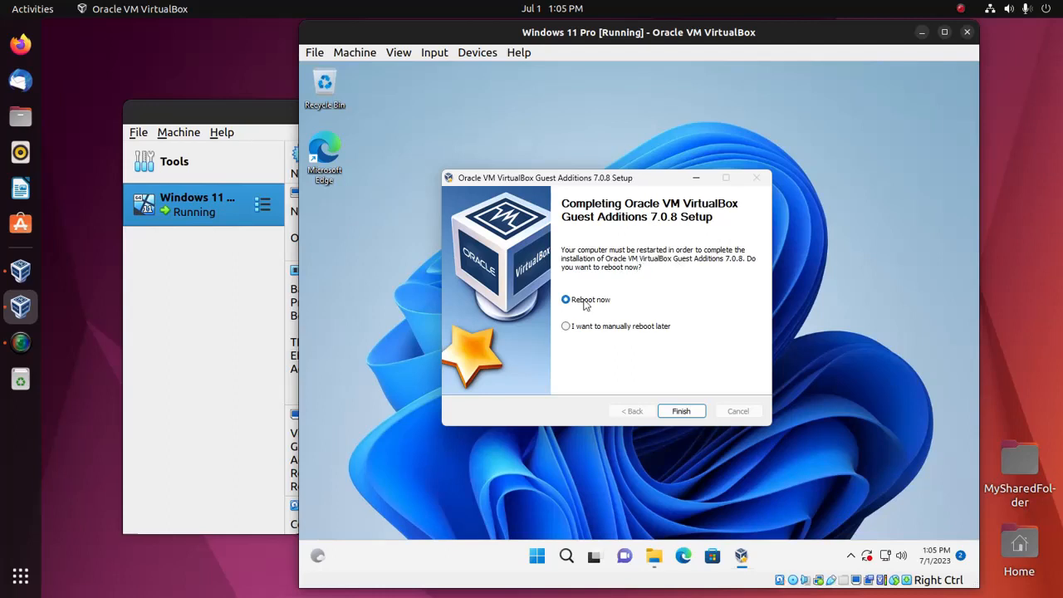
mouse_move(681, 412)
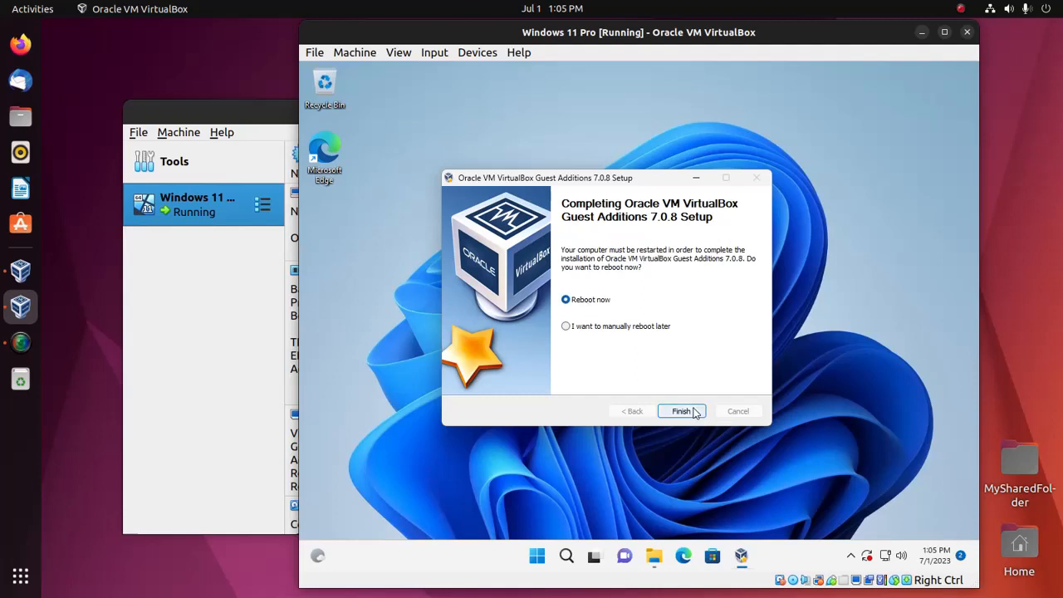
left_click(681, 412)
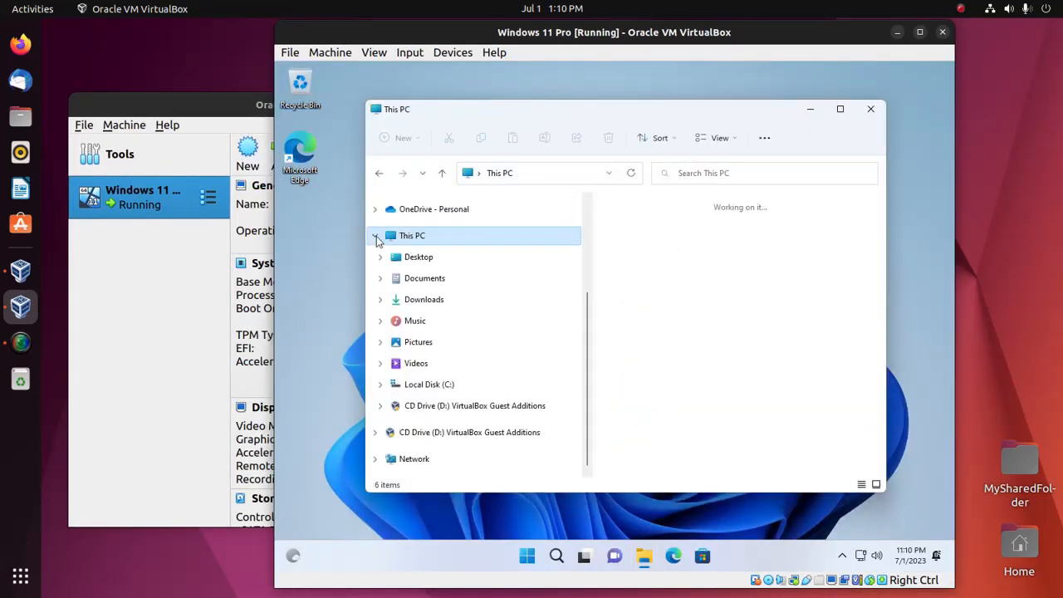
left_click(375, 236)
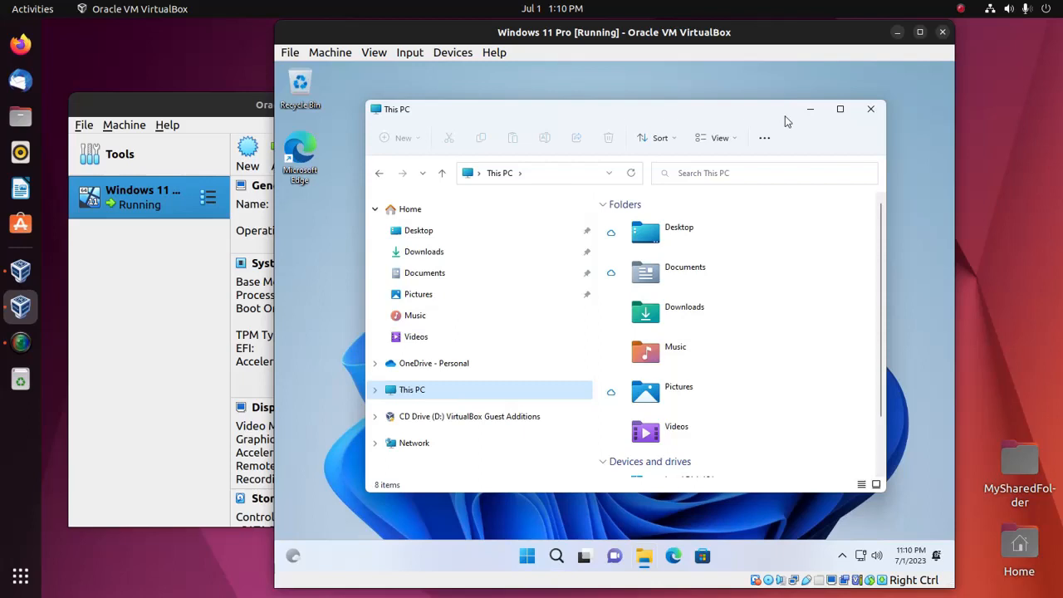
scroll("down", 3)
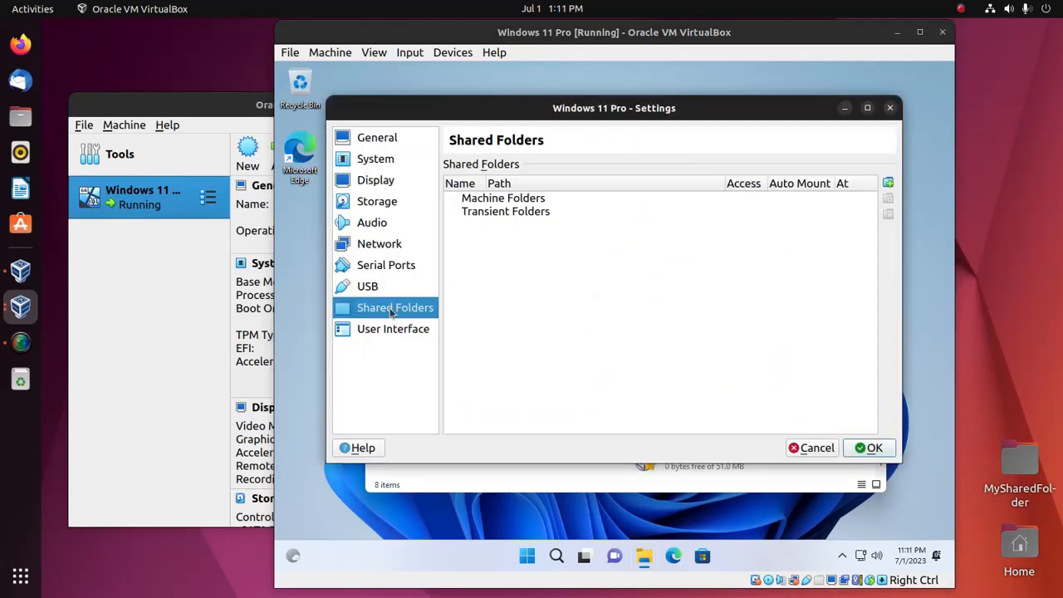
mouse_move(887, 183)
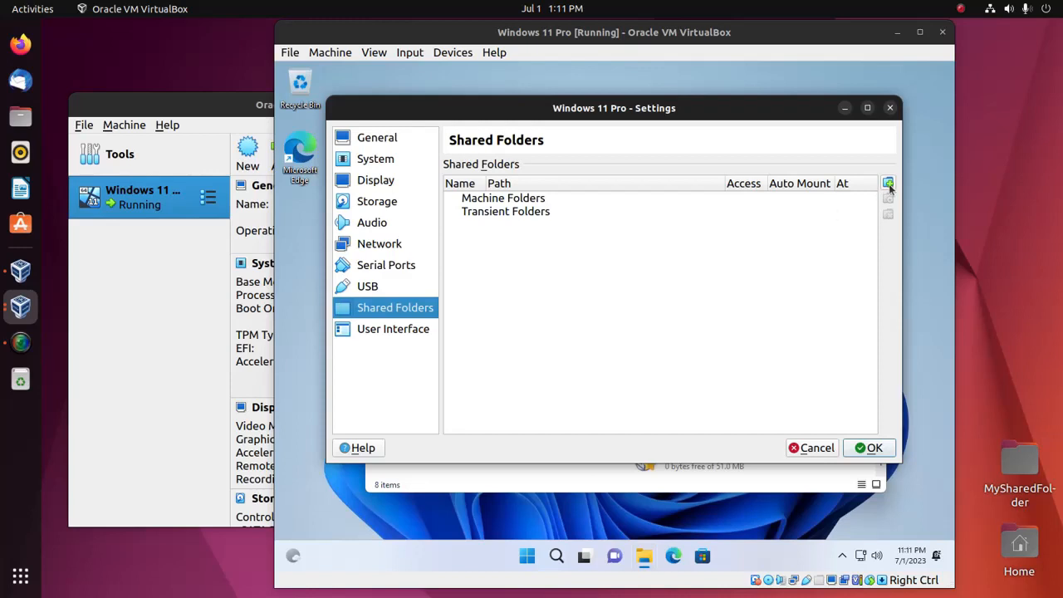
mouse_move(887, 183)
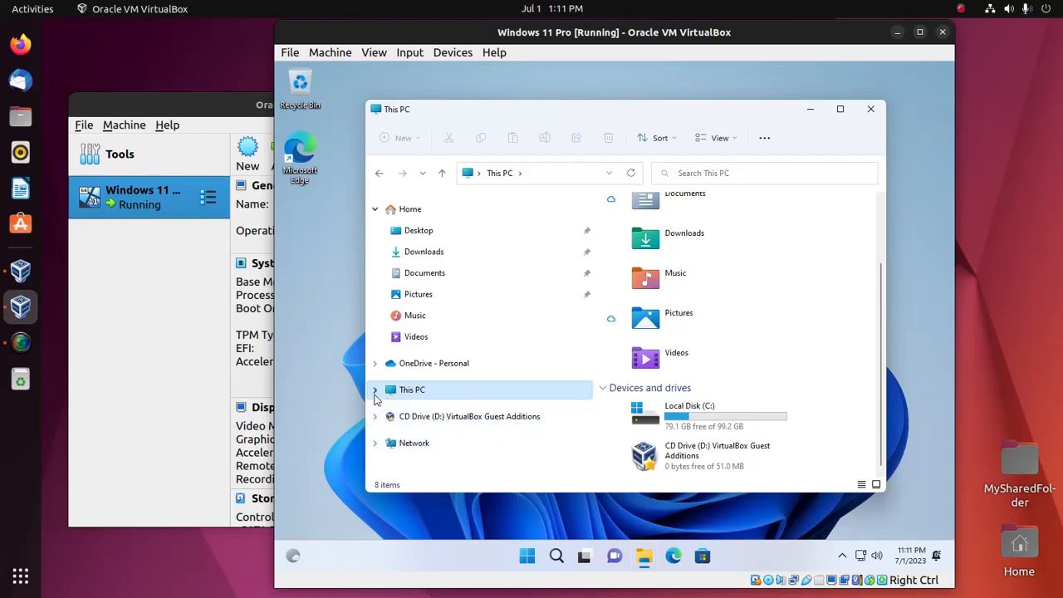
left_click(375, 389)
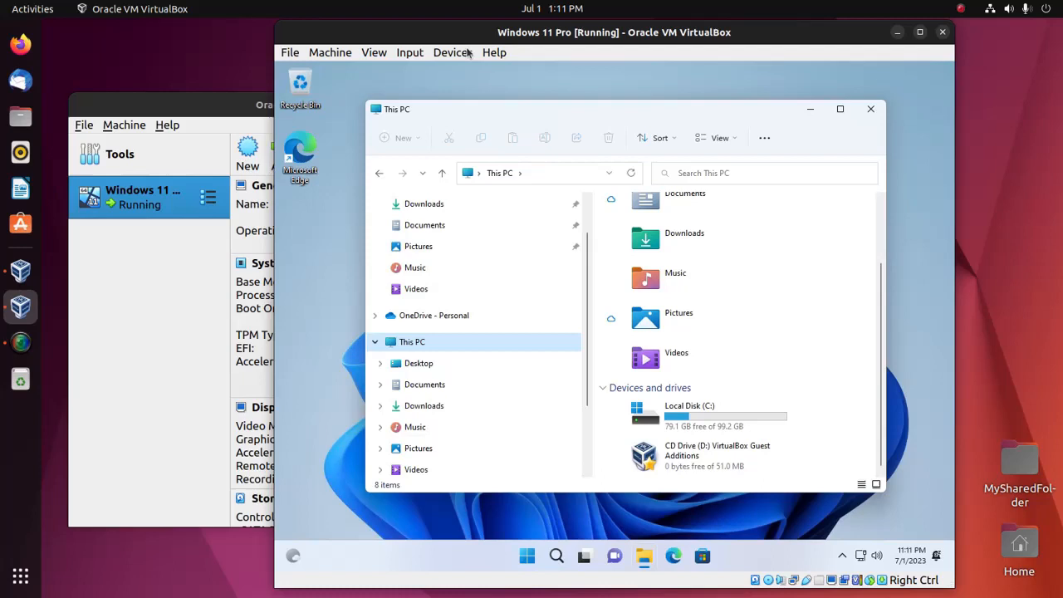
Reach Shared Folders Settings from the VM's Devices menu.
left_click(452, 51)
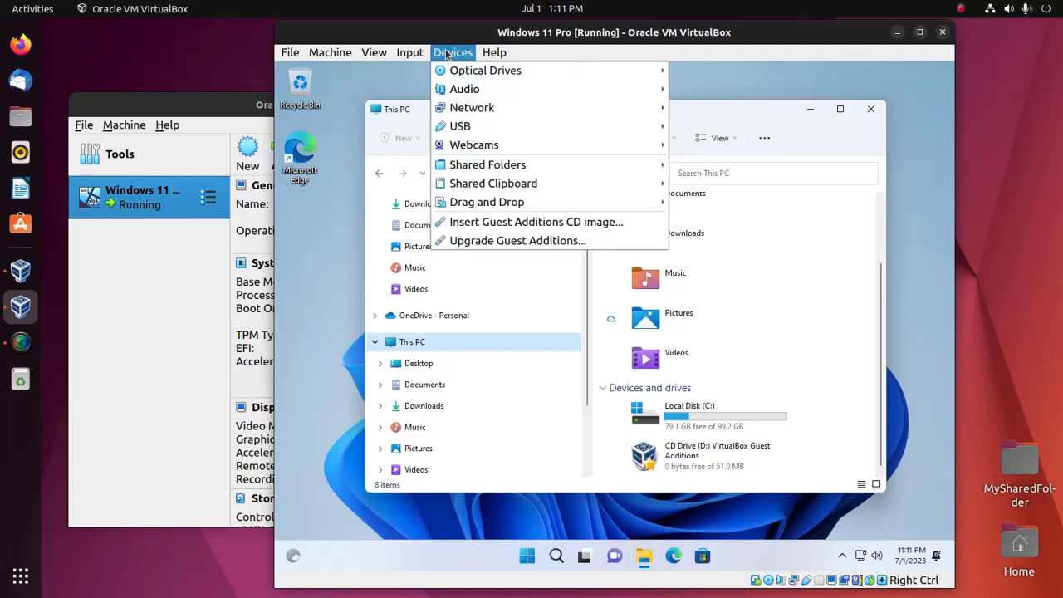
mouse_move(487, 203)
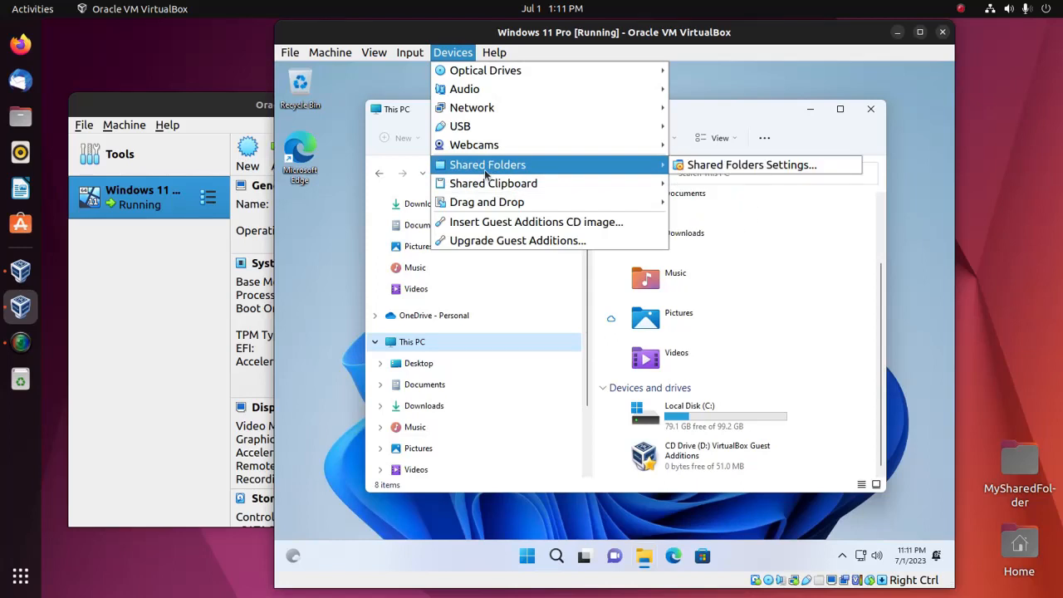
mouse_move(750, 165)
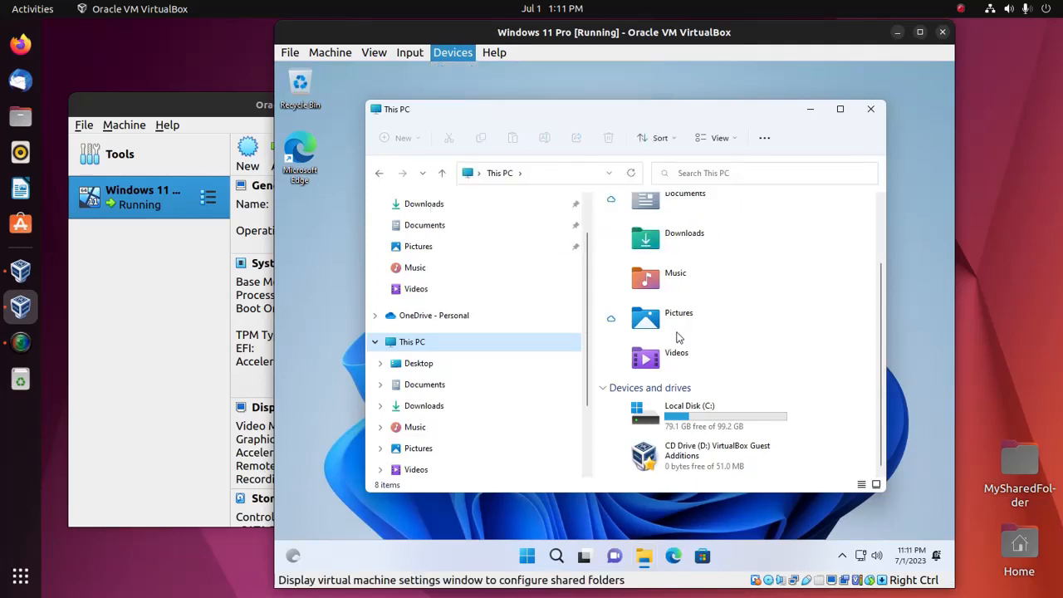
left_click(710, 226)
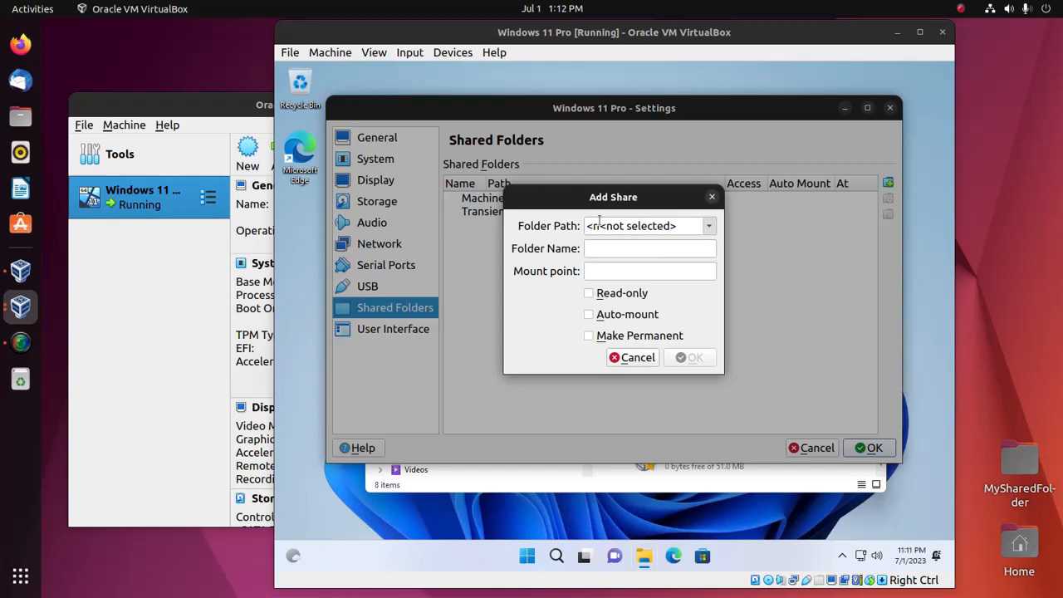
Choose Desktop/MySharedFolder as the share's folder path, enable Auto-mount and confirm the share.
left_click(708, 226)
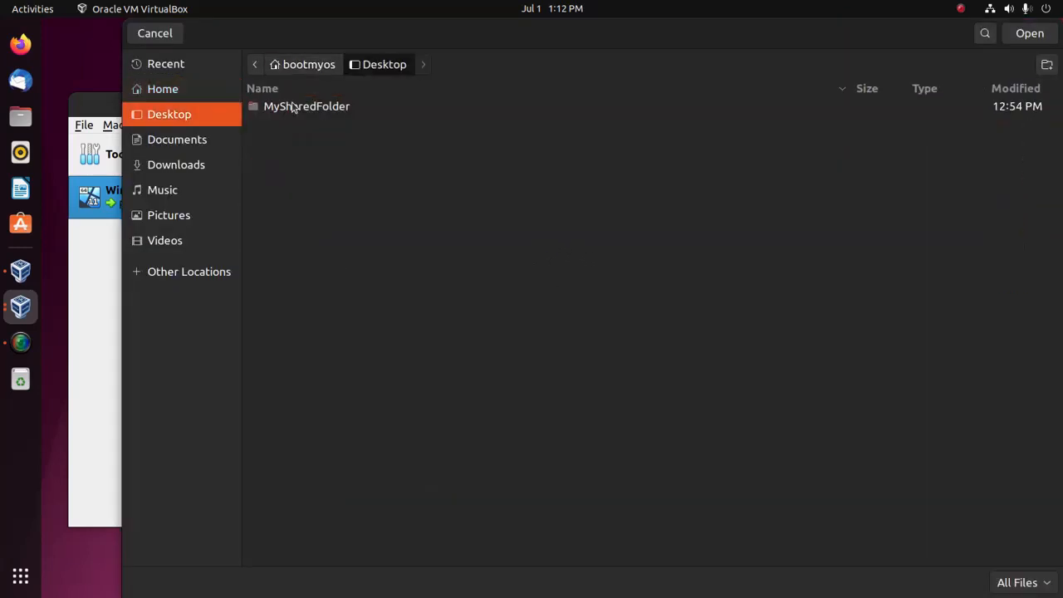
left_click(305, 106)
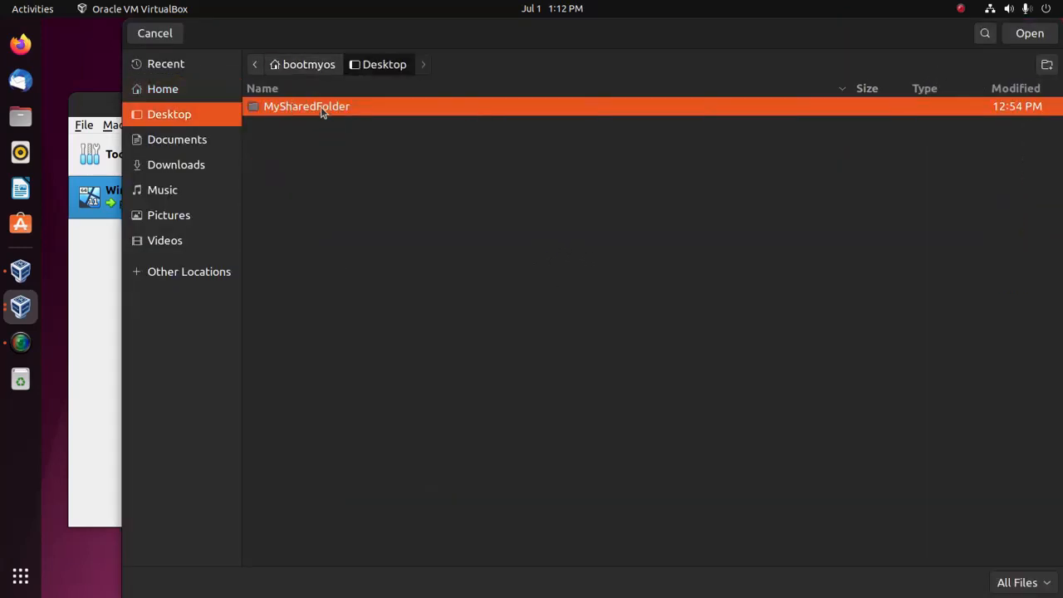
double_click(305, 106)
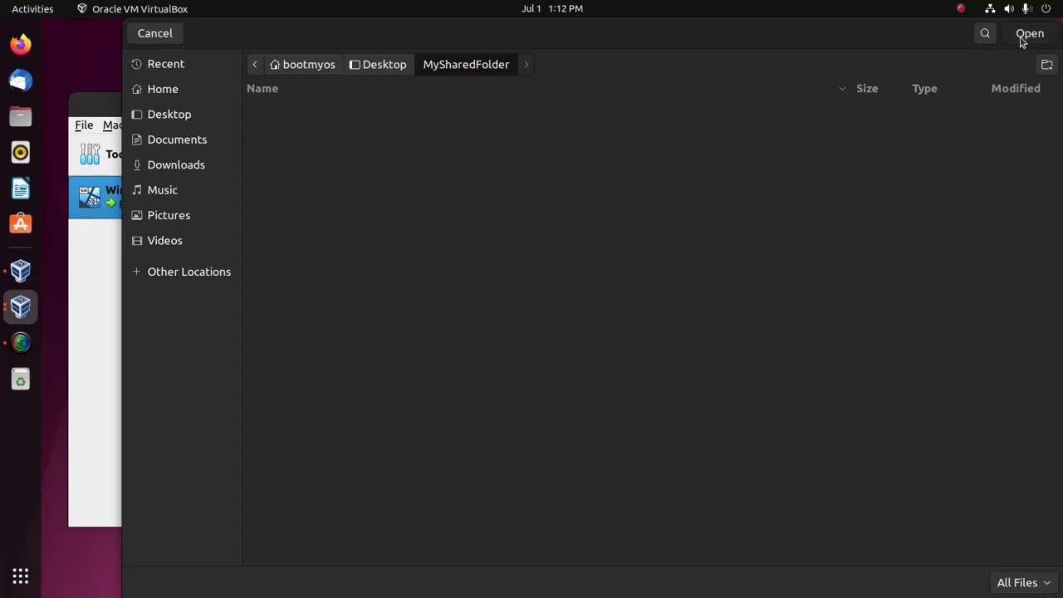
left_click(1030, 34)
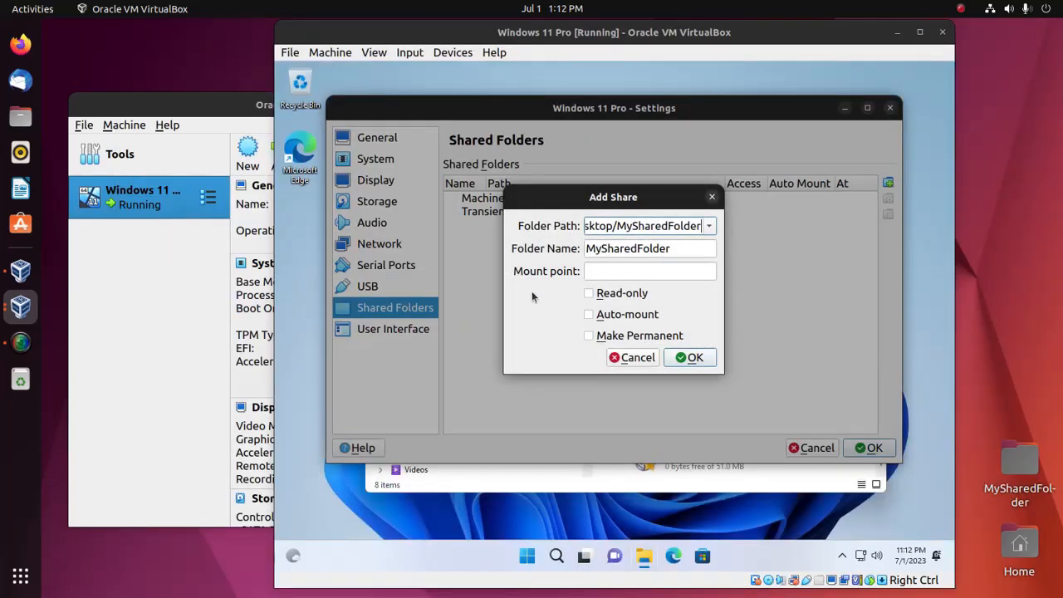
mouse_move(588, 324)
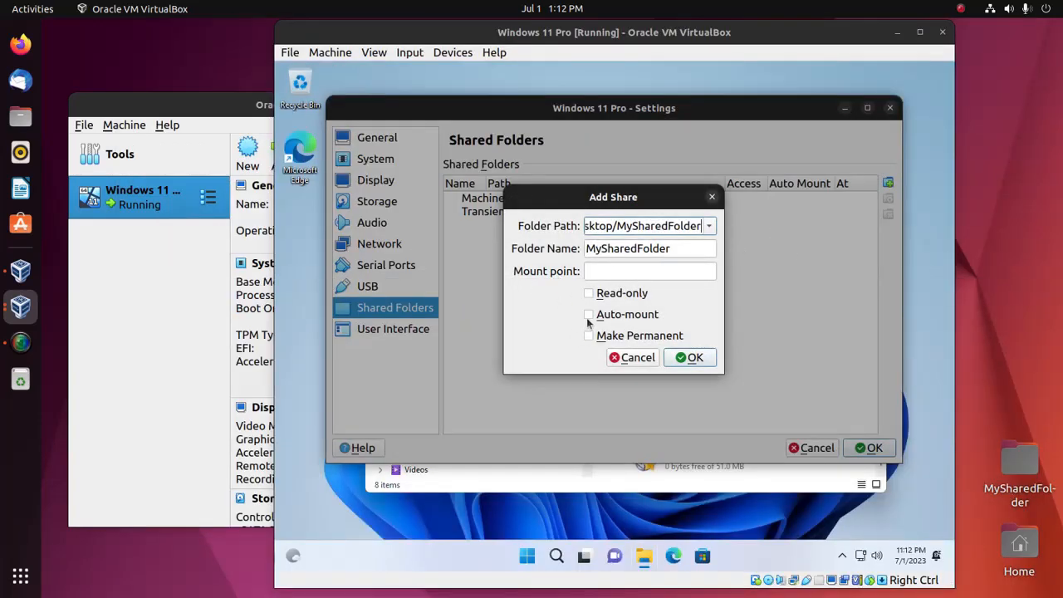
left_click(588, 314)
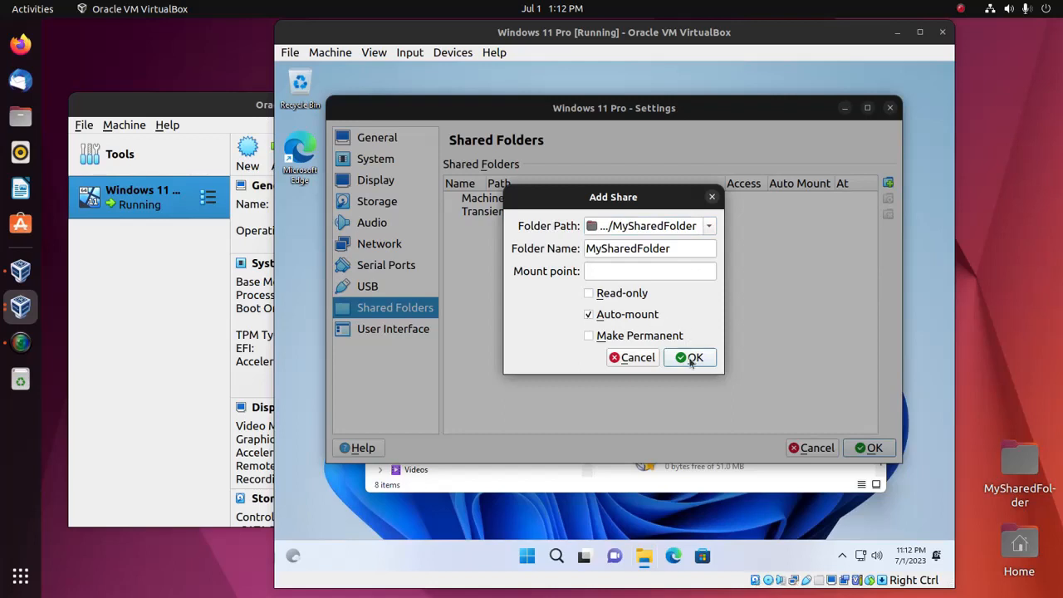
left_click(694, 357)
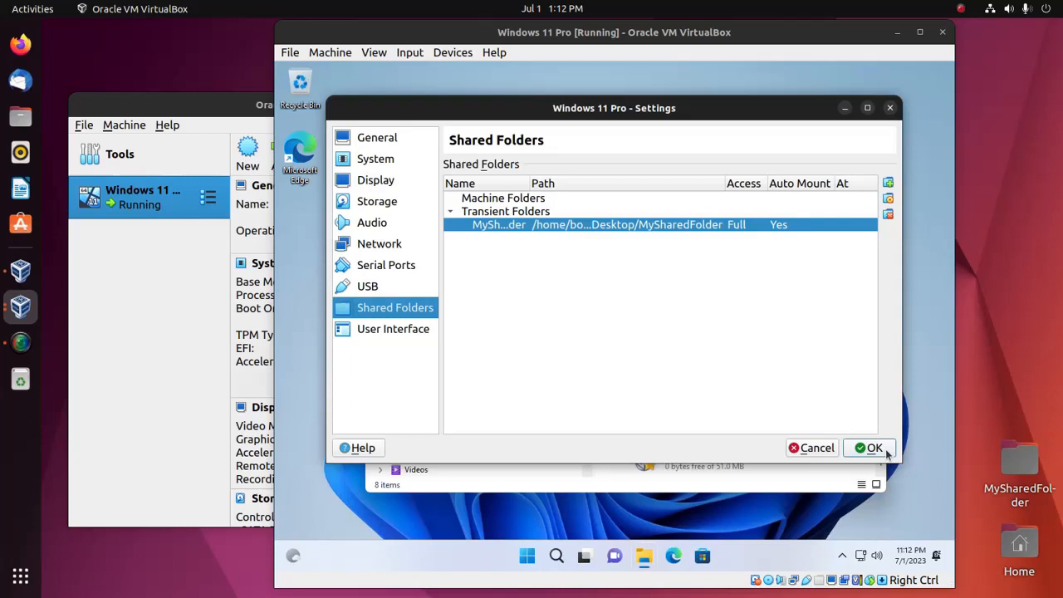
Save the shared folder settings and view This PC in the Windows guest showing MySharedFolder (Z:).
left_click(867, 449)
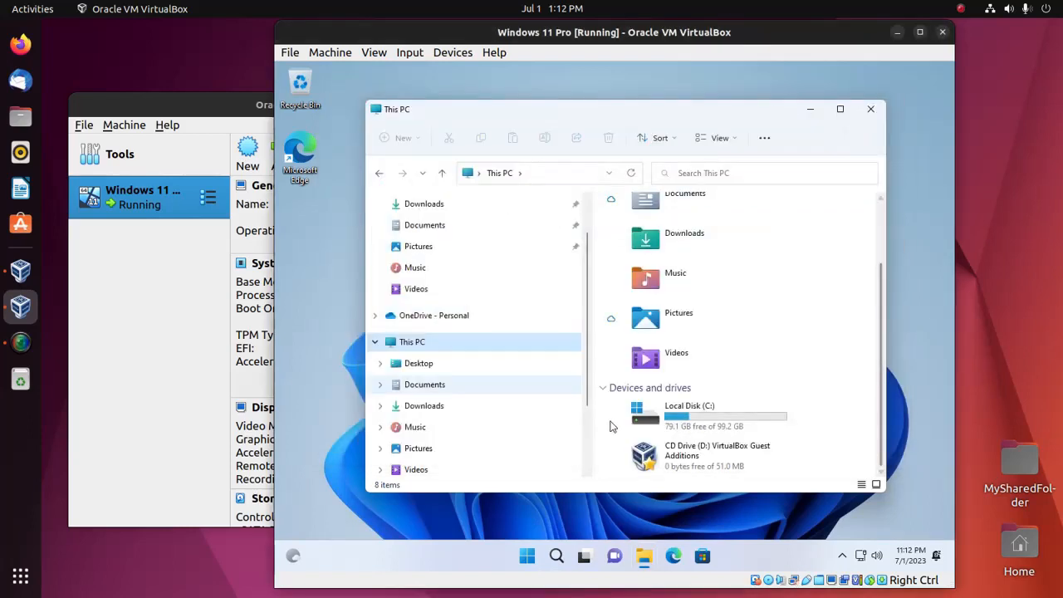
scroll("down", 3)
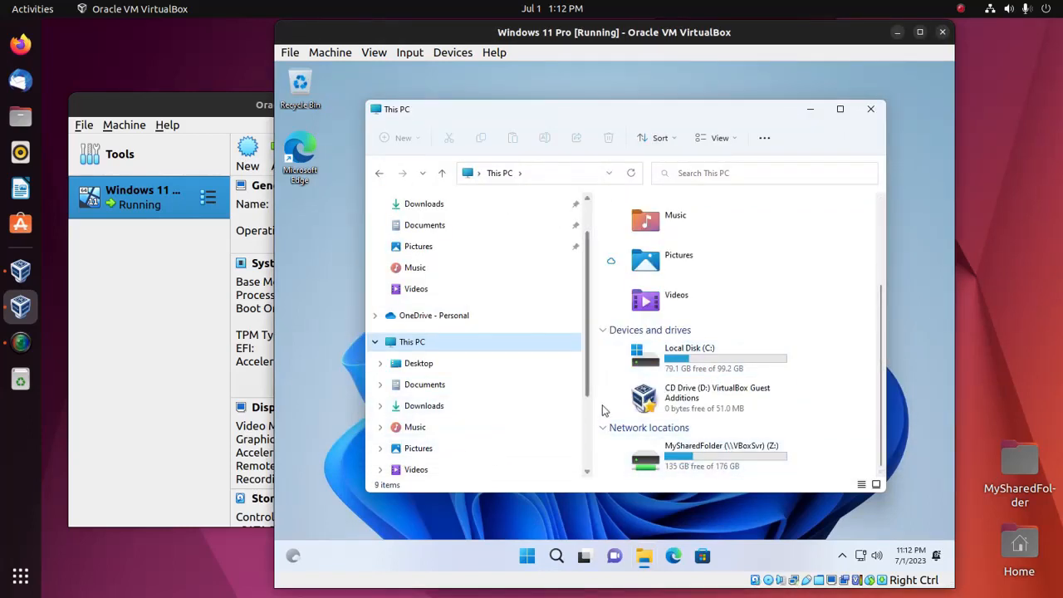
scroll("down", 3)
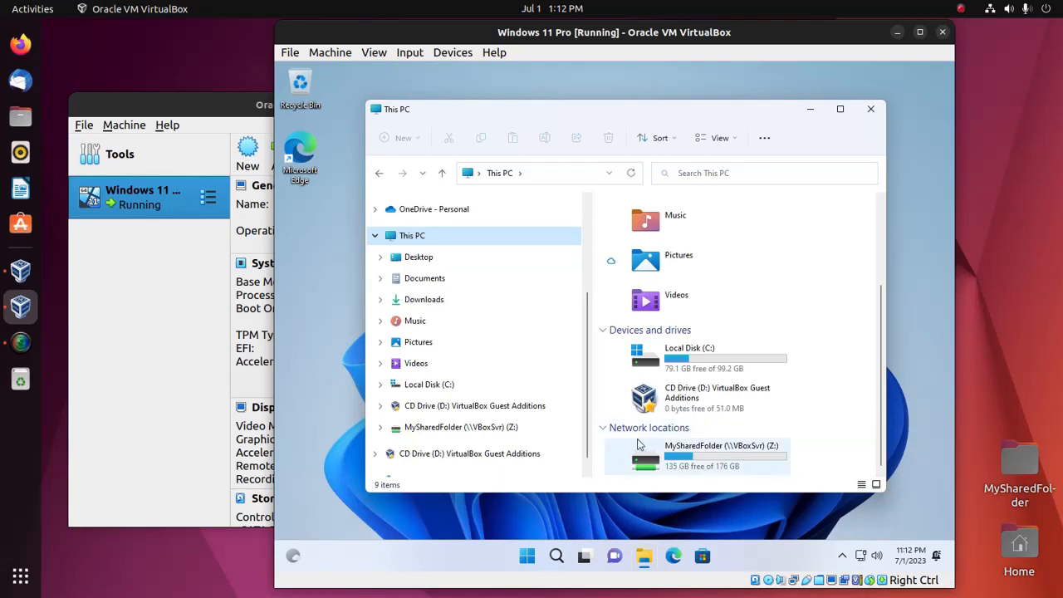
mouse_move(665, 260)
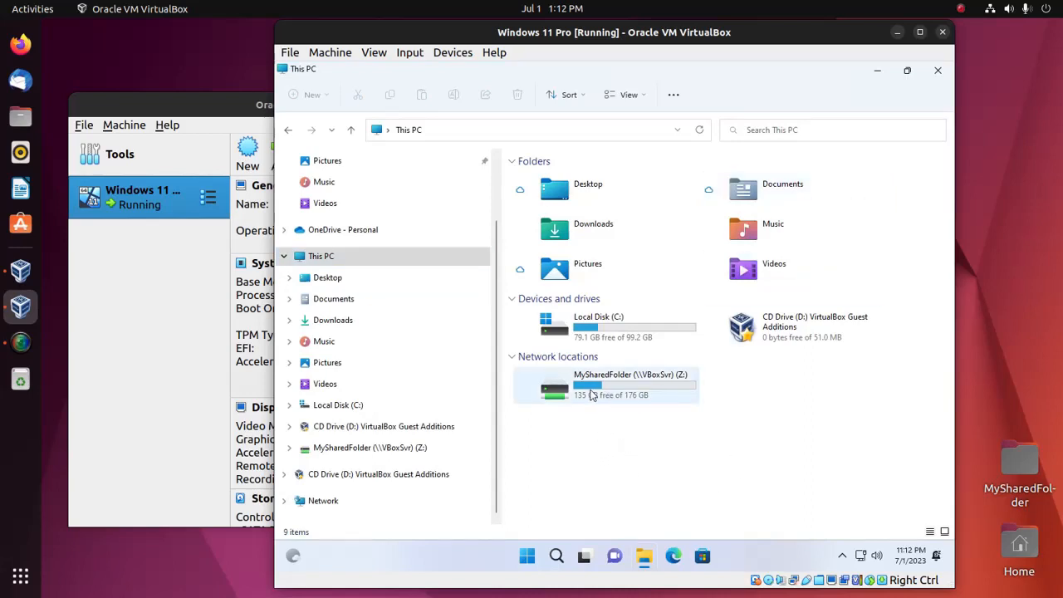
mouse_move(721, 52)
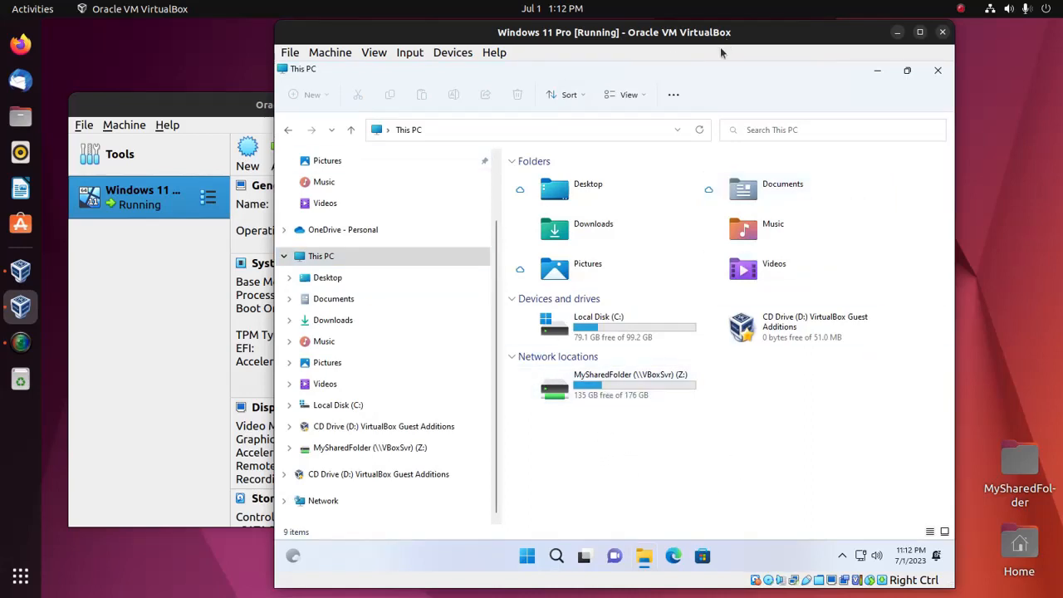
mouse_move(740, 63)
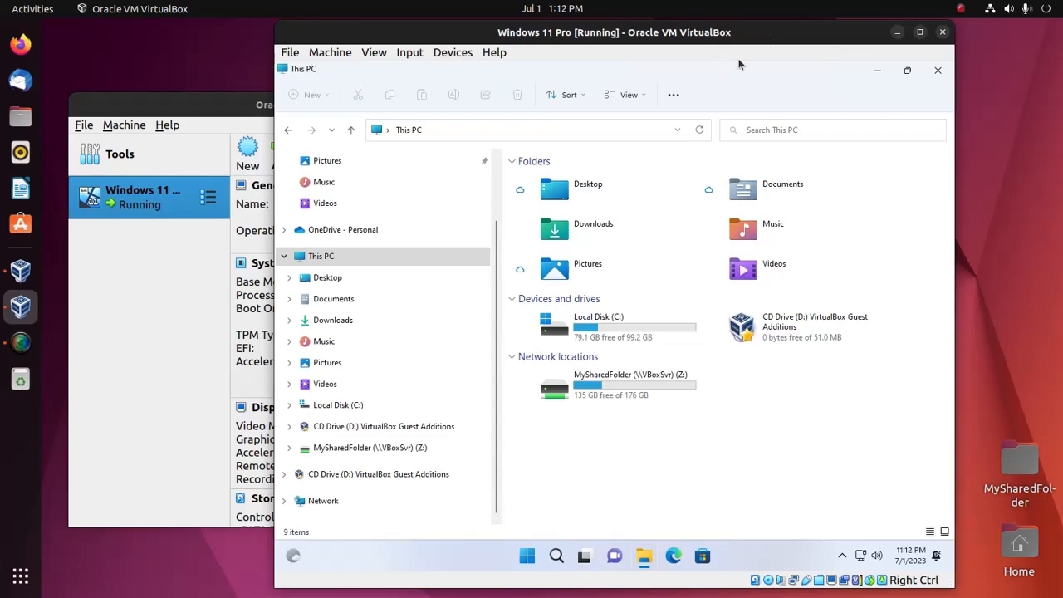
mouse_move(940, 262)
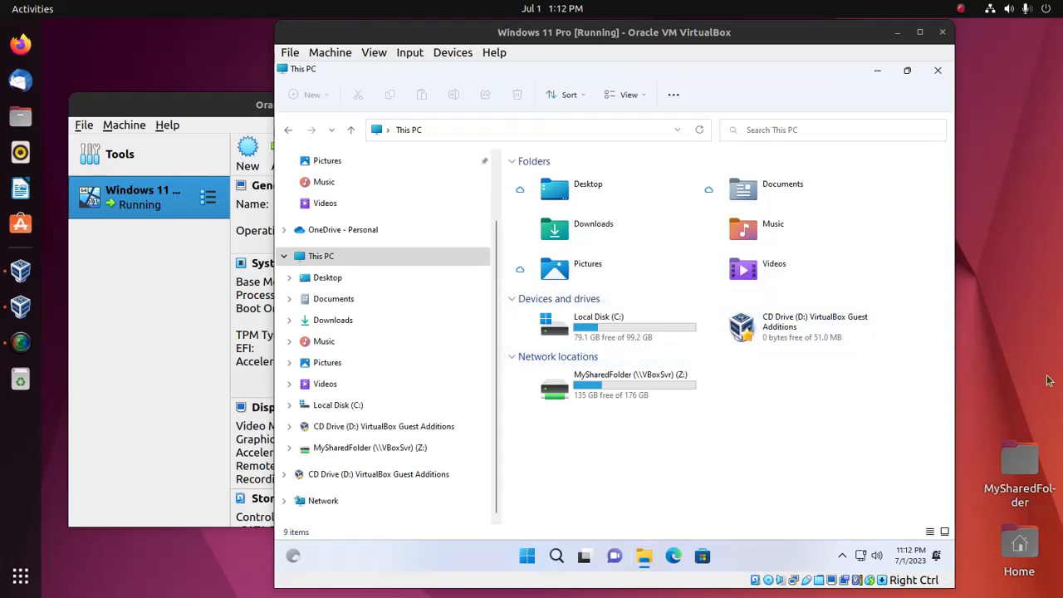
mouse_move(997, 199)
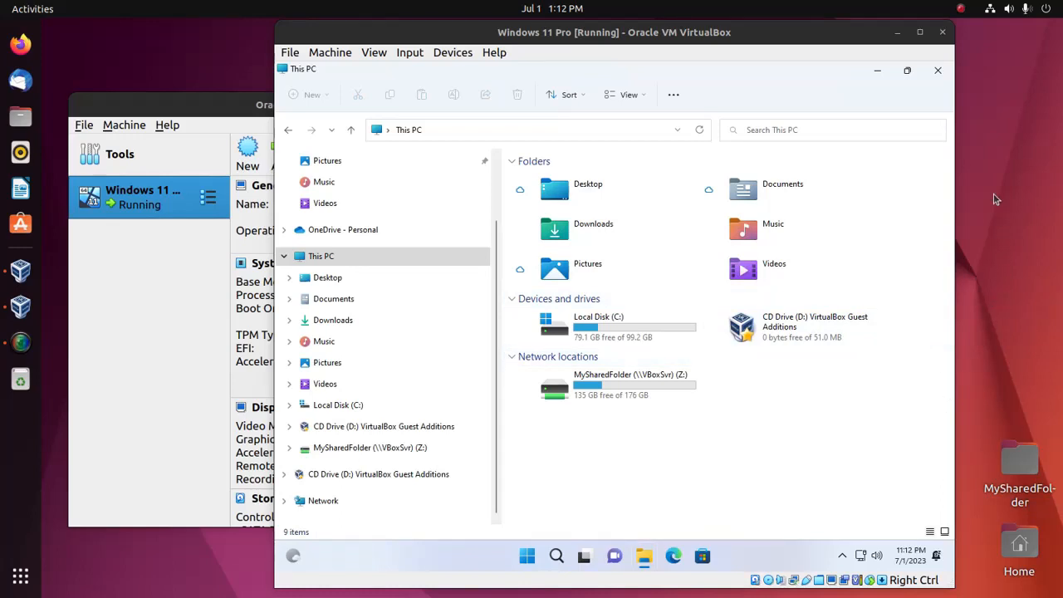
mouse_move(721, 379)
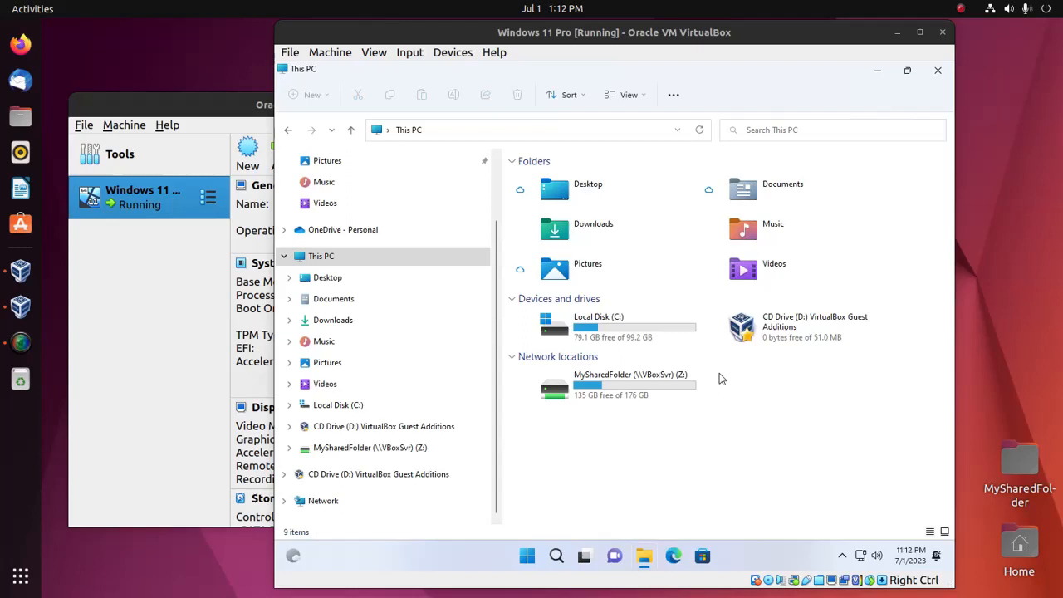
Create a New folder inside the MySharedFolder (Z:) drive in the Windows guest.
left_click(606, 385)
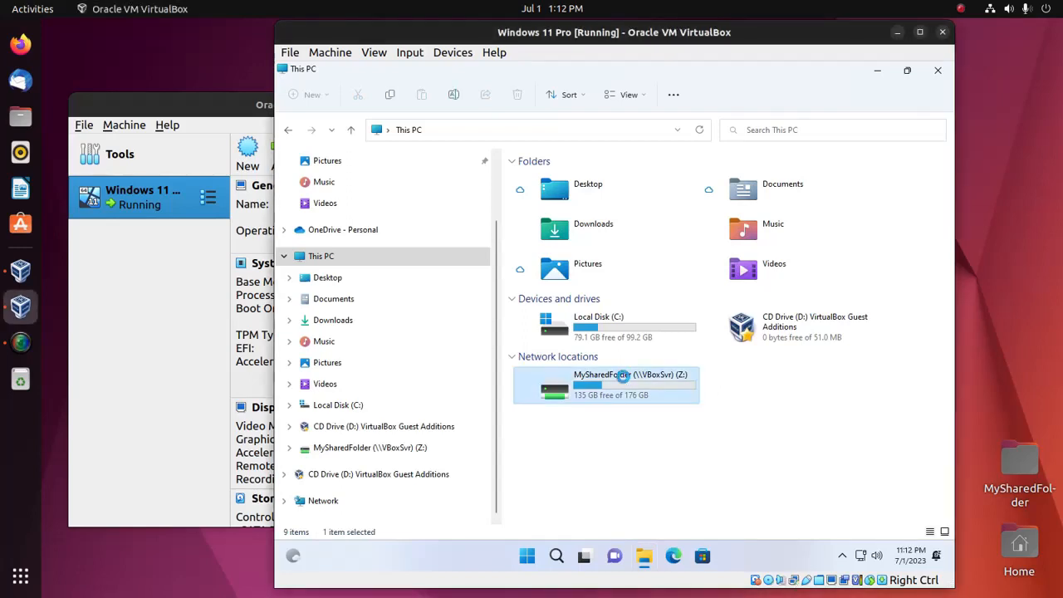
double_click(606, 386)
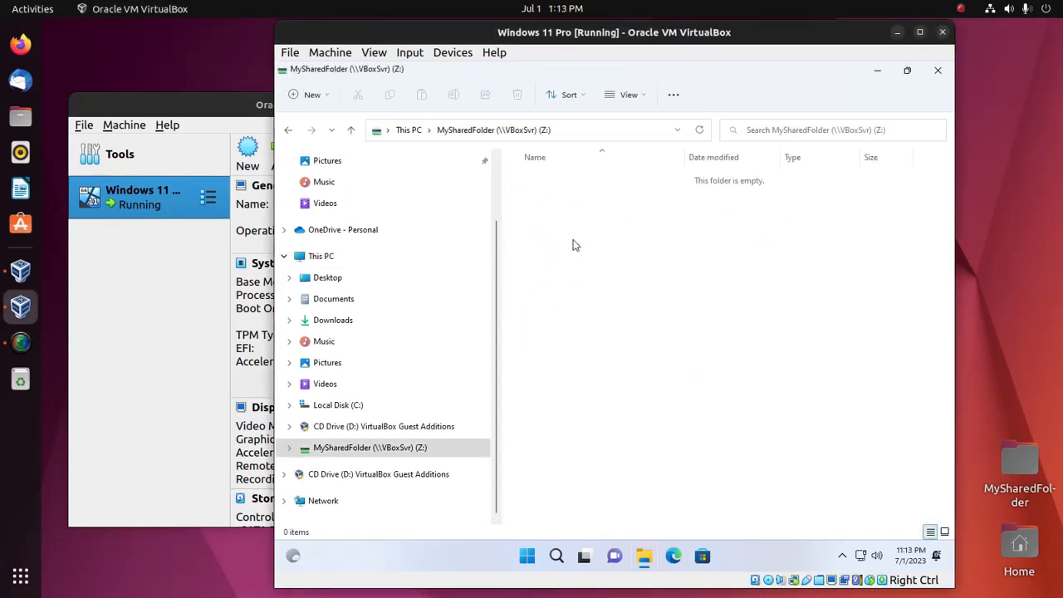
right_click(576, 246)
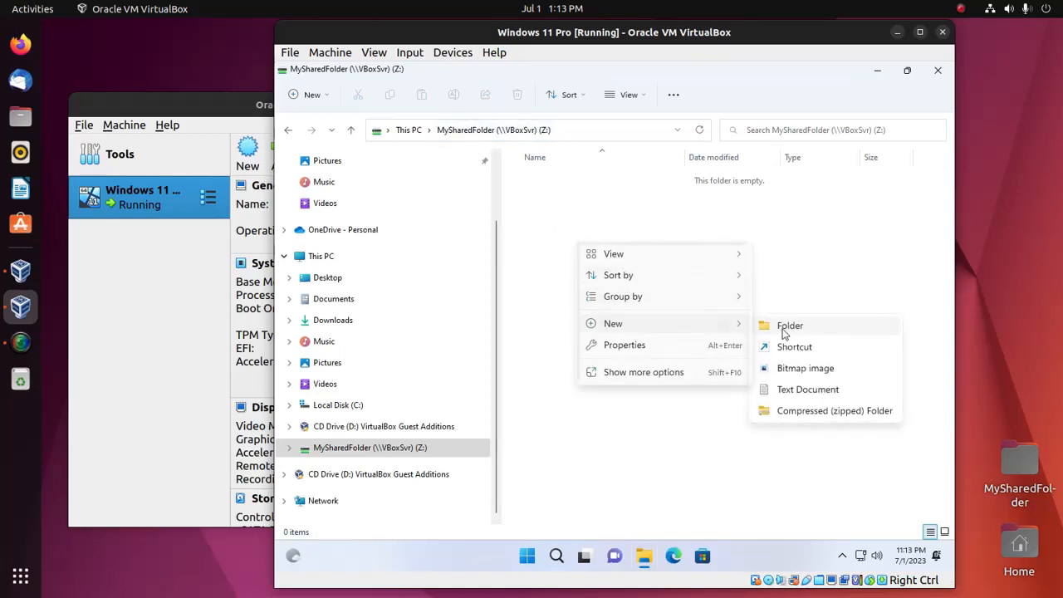
left_click(791, 323)
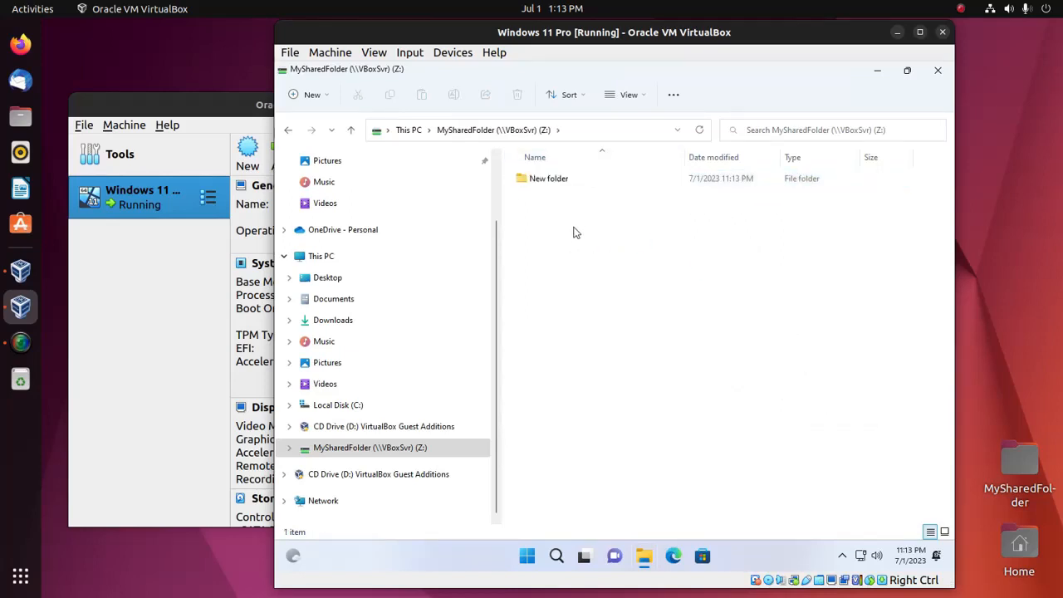
mouse_move(920, 34)
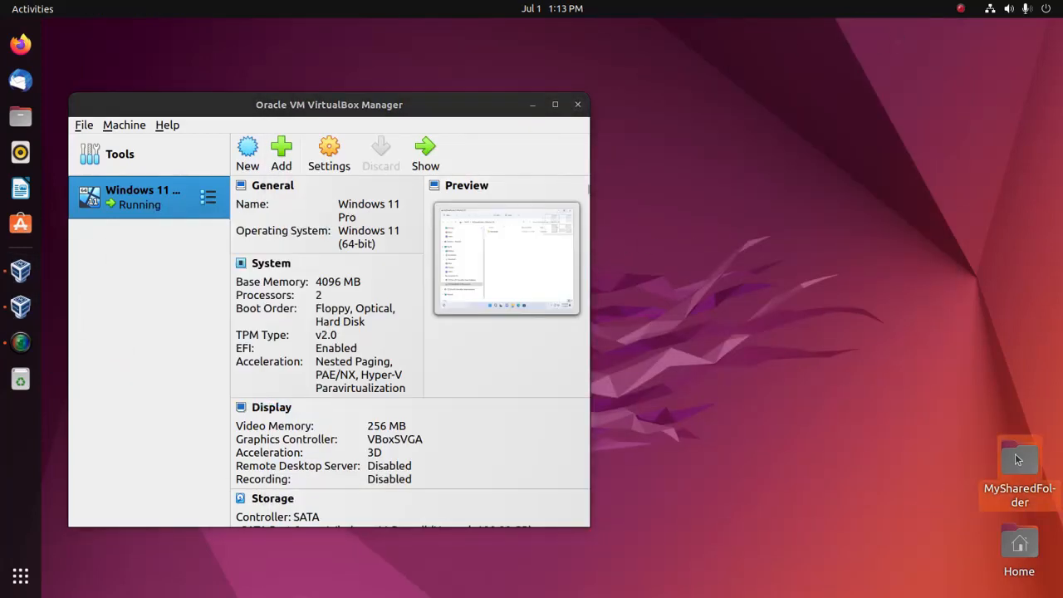
mouse_move(1033, 452)
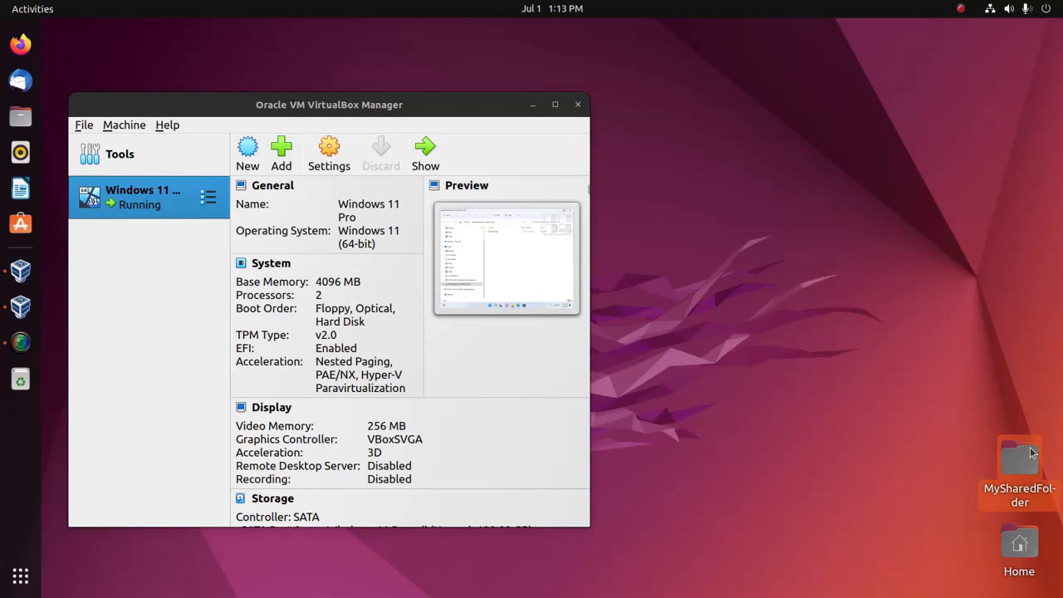
Verify in Ubuntu's MySharedFolder that the Windows-made New folder is present.
double_click(1020, 462)
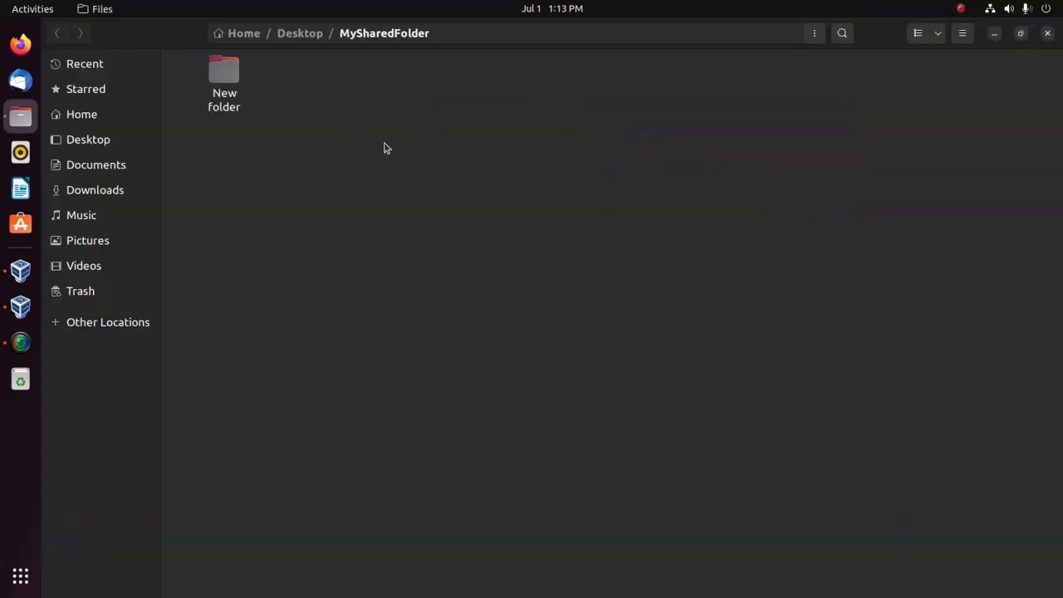
left_click(224, 75)
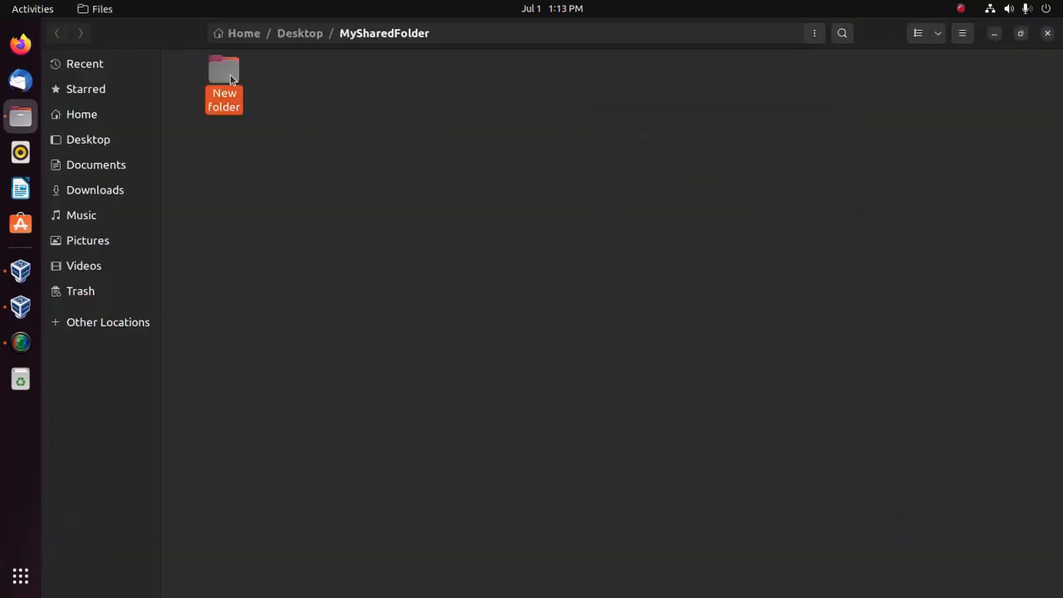
right_click(223, 70)
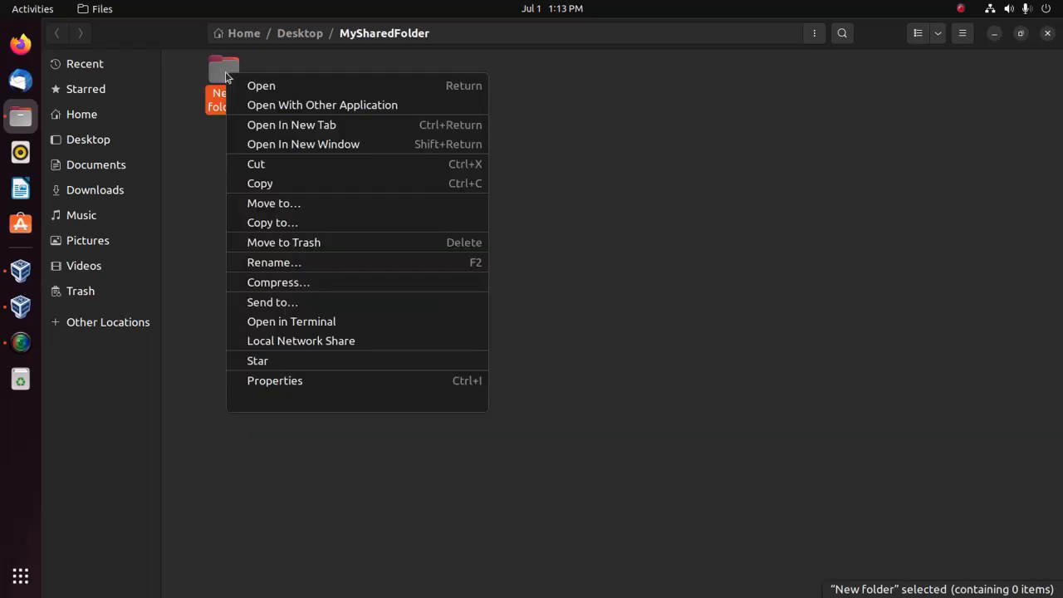
left_click(532, 186)
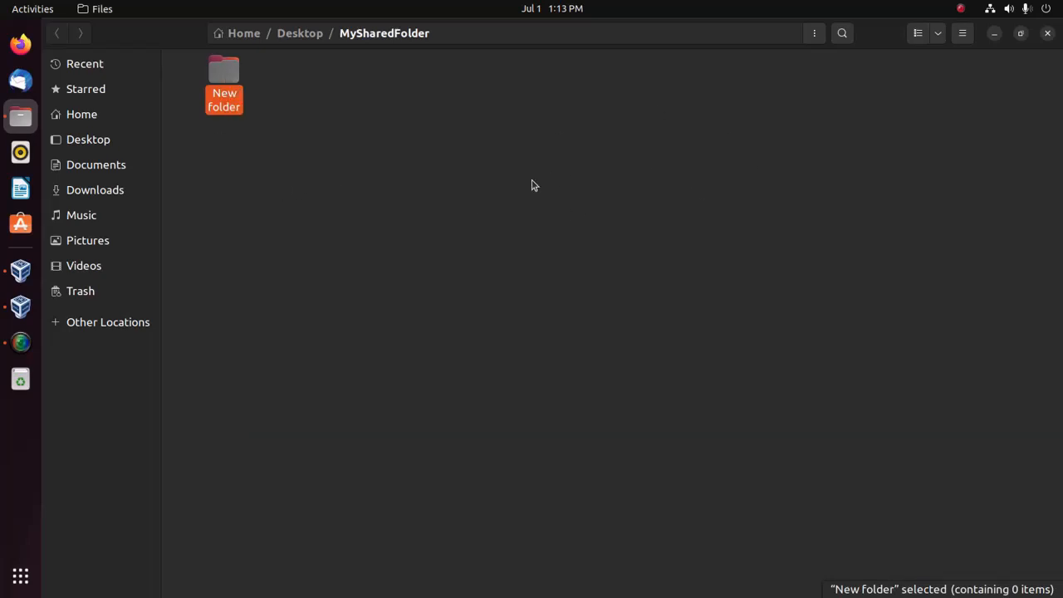
Create a new folder on the Ubuntu Desktop, go up to Home and return to the Windows guest.
right_click(432, 233)
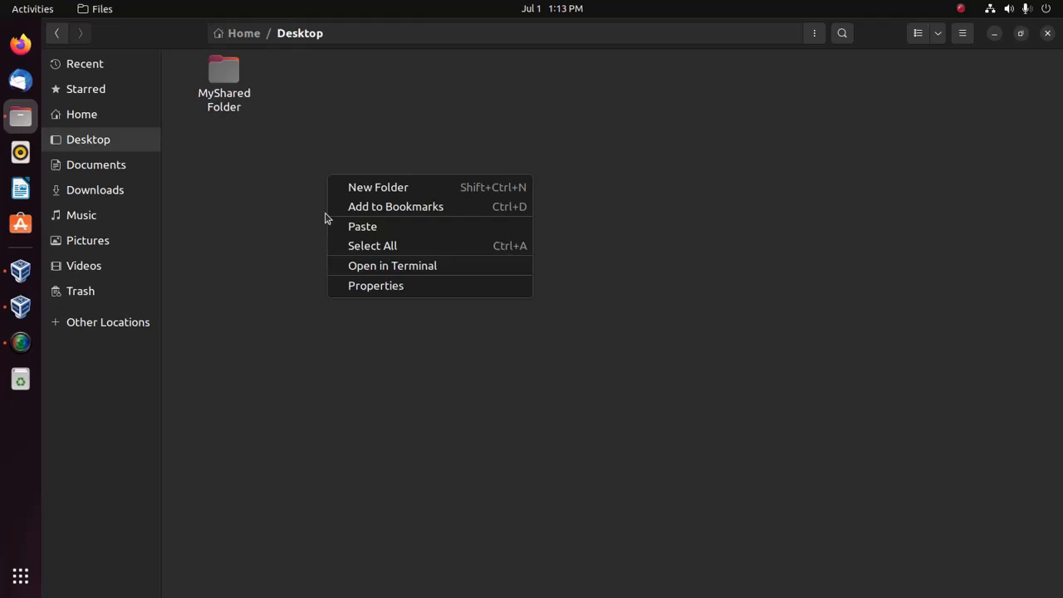
left_click(379, 186)
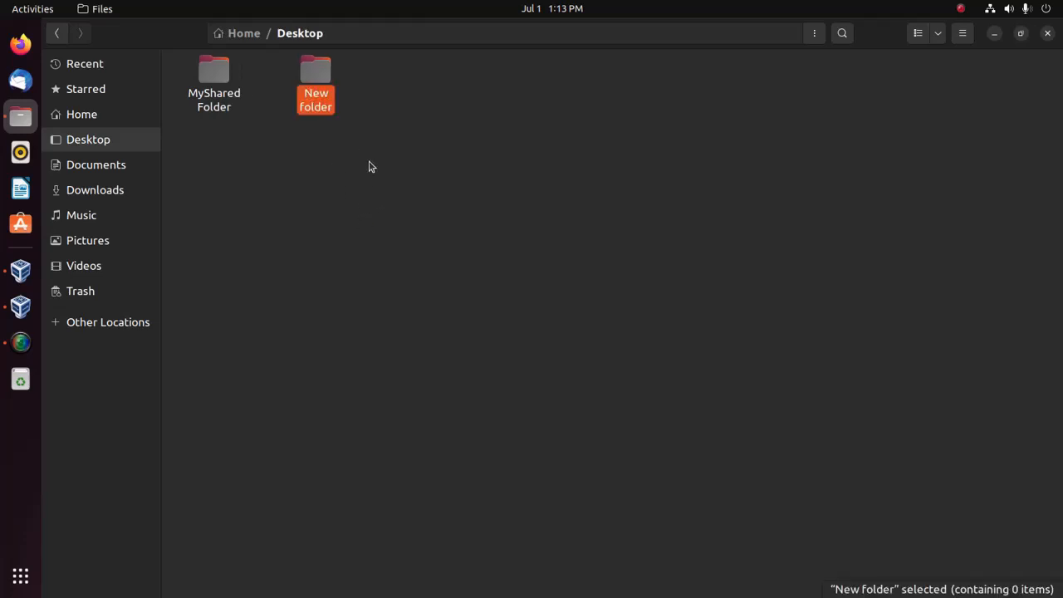
mouse_move(360, 175)
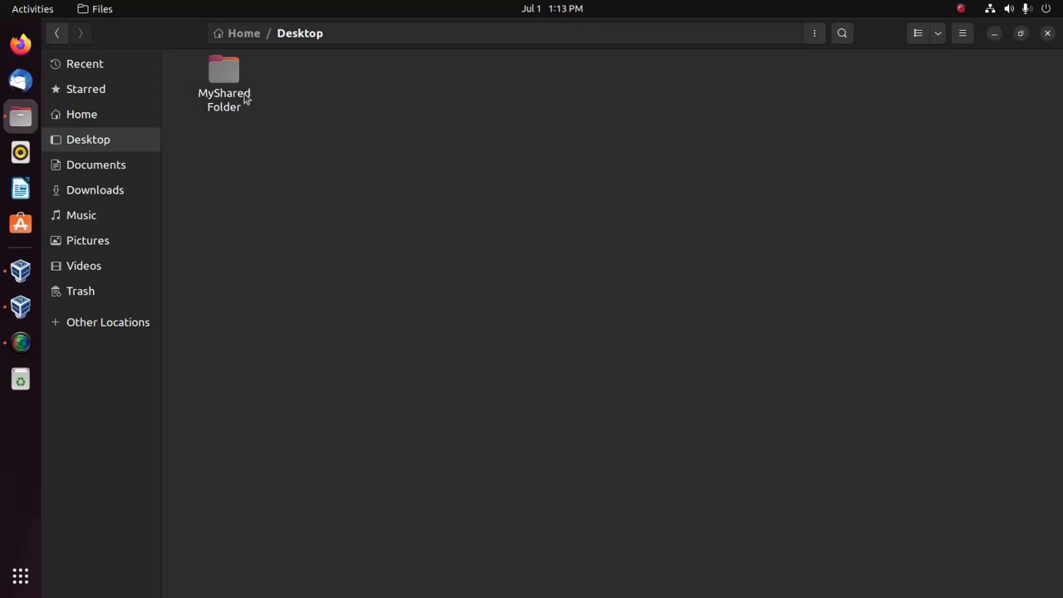
left_click(81, 113)
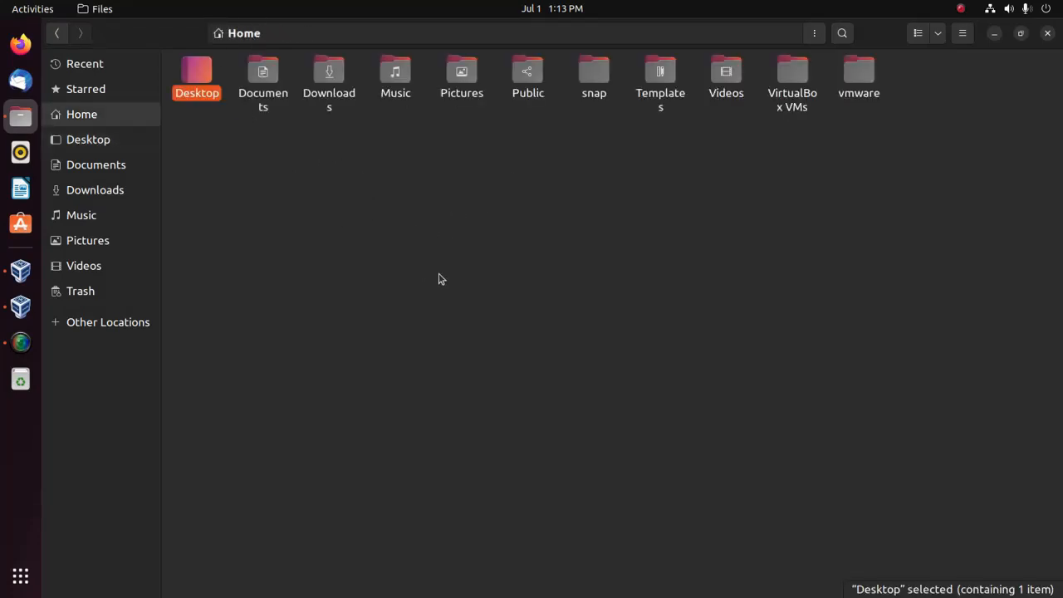
mouse_move(269, 282)
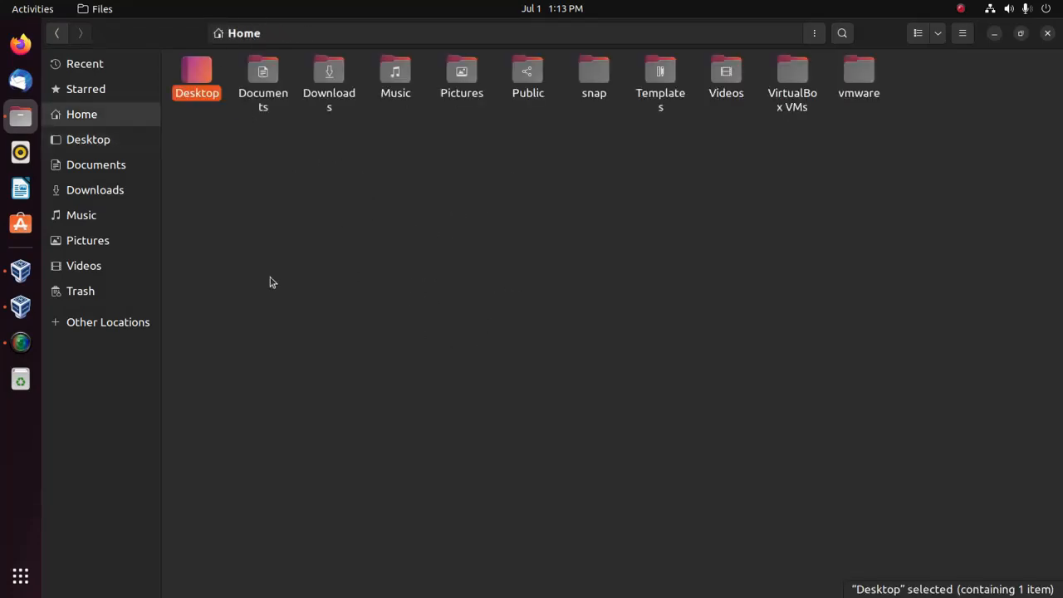
left_click(1020, 33)
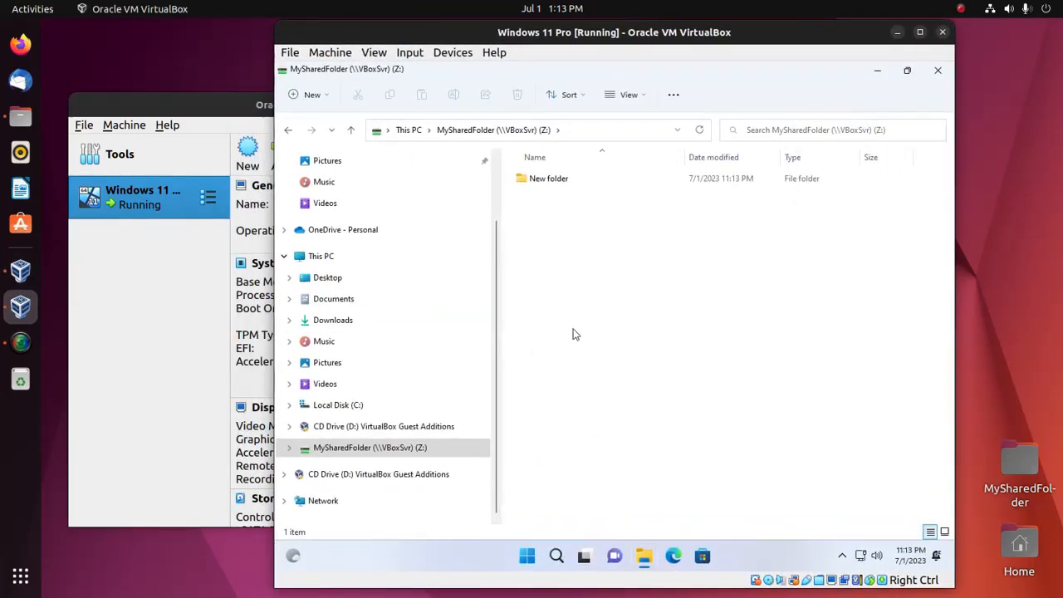
mouse_move(568, 224)
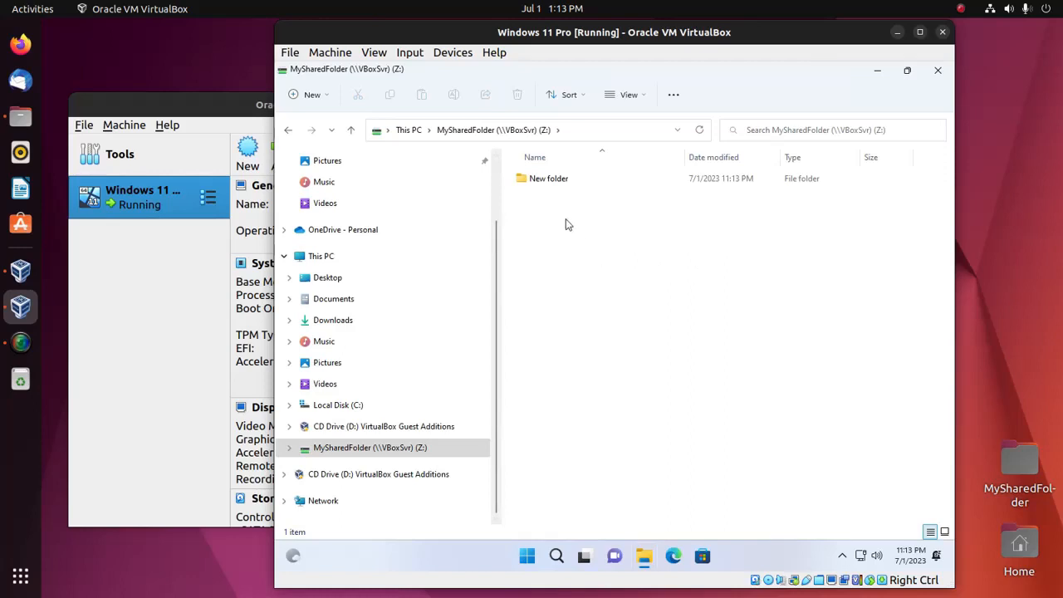
Create a New Text Document inside MySharedFolder (Z:) in the Windows guest.
right_click(568, 225)
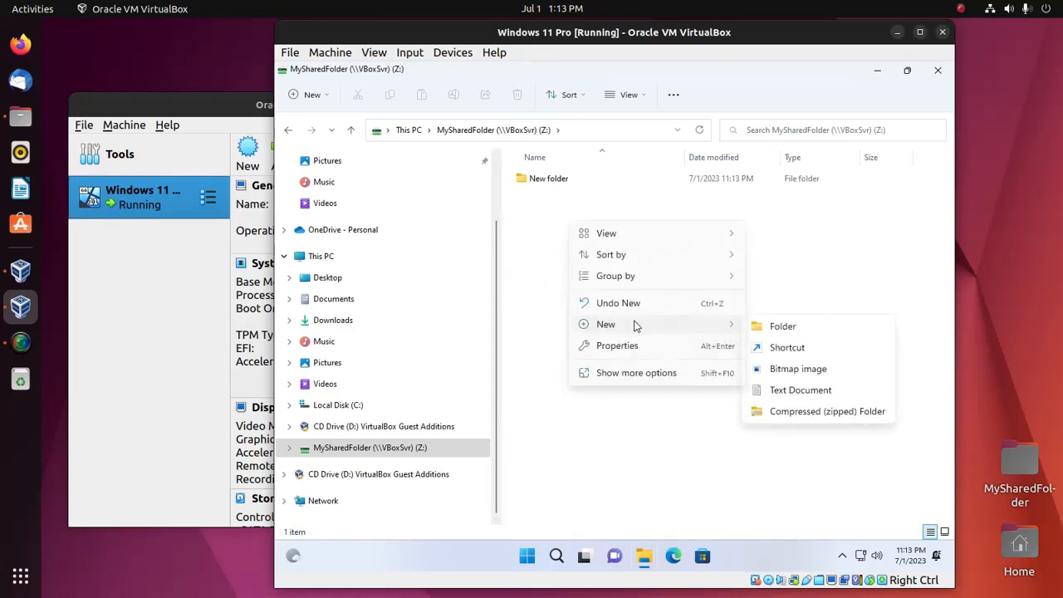
mouse_move(801, 388)
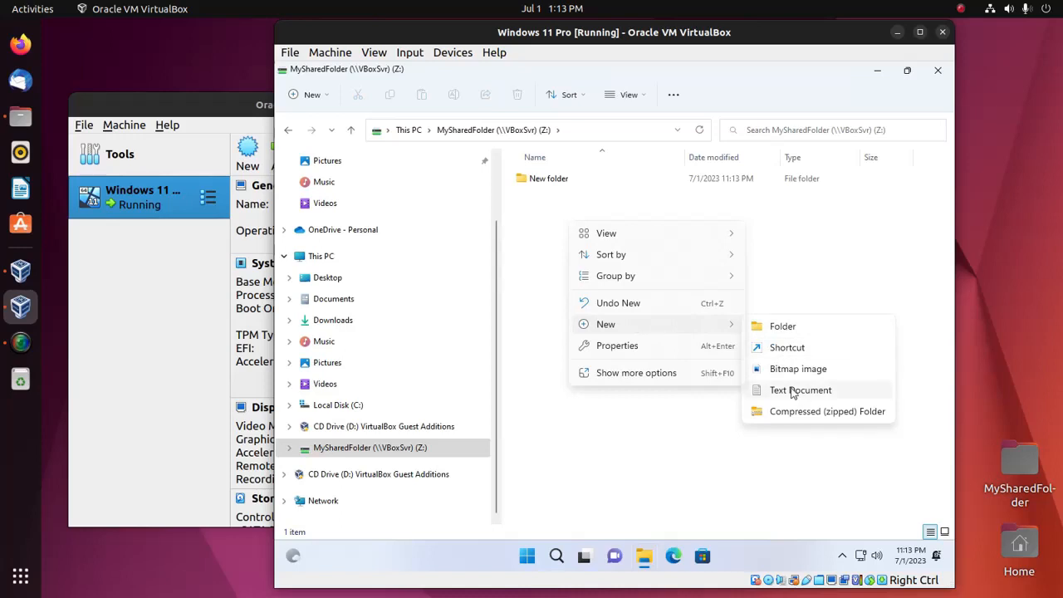
left_click(801, 389)
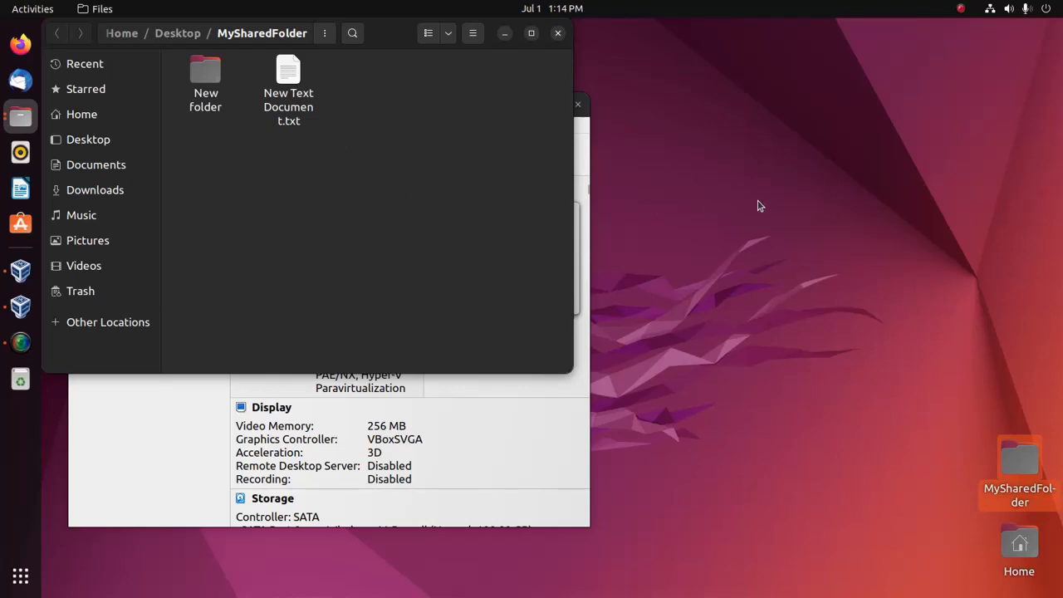
Select New Text Document.txt in Ubuntu's MySharedFolder to confirm it as a 0-byte synced file.
left_click(289, 80)
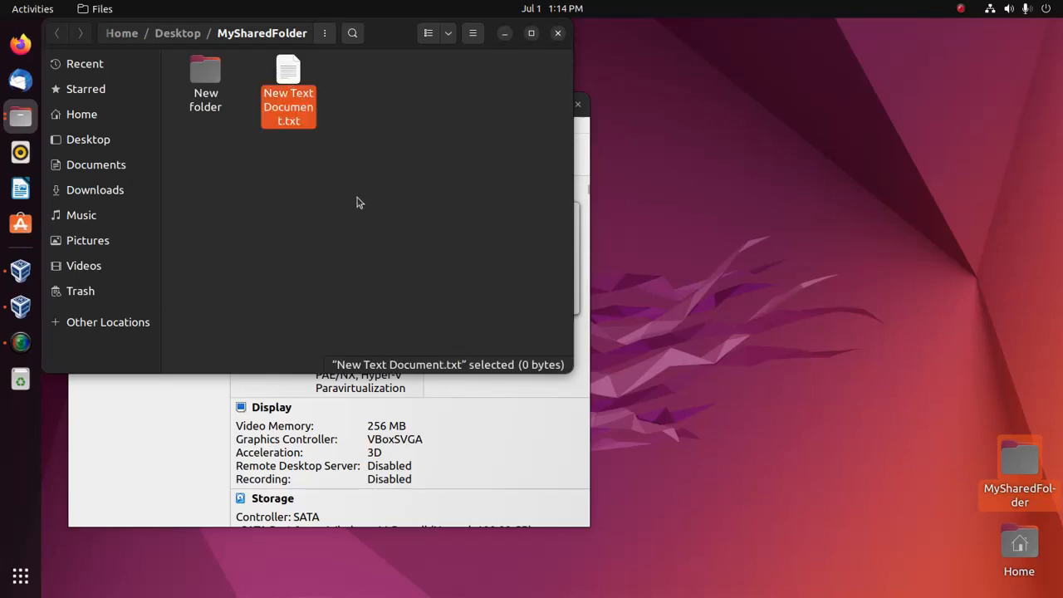